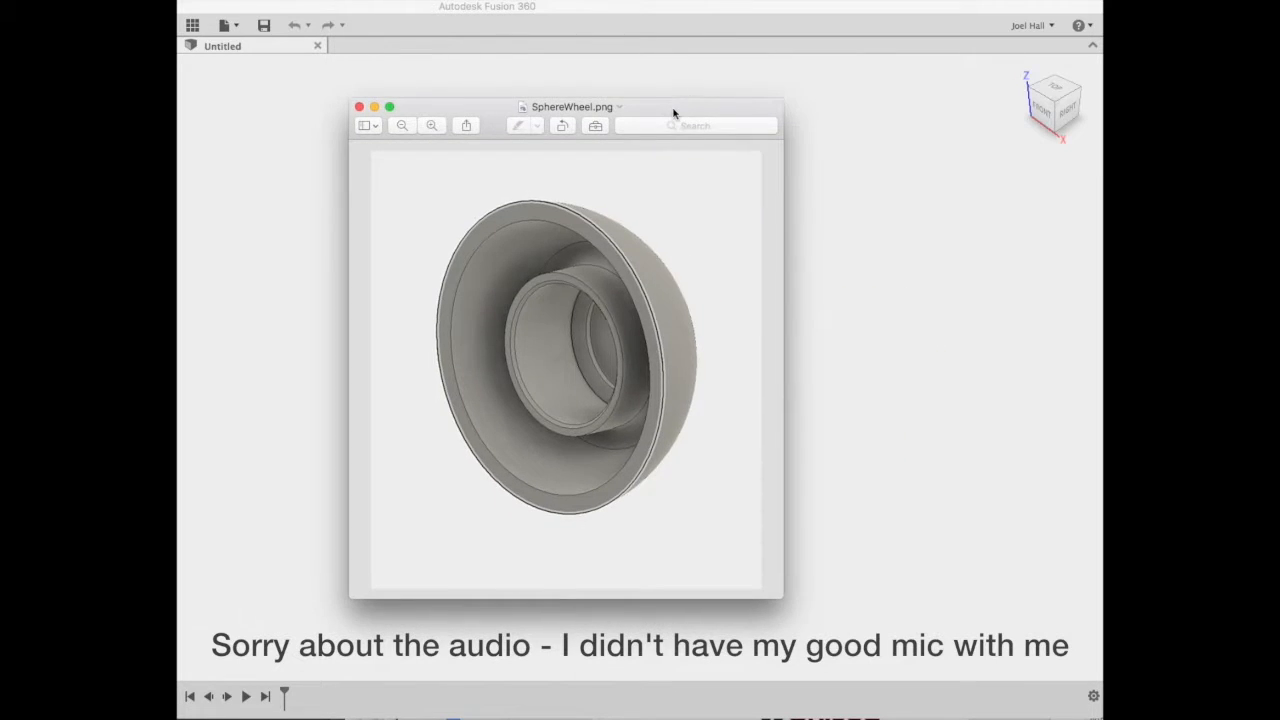
Close the wheel render preview, leaving the cross-section reference image open.
{"action": "left_click", "coordinate": [360, 106]}
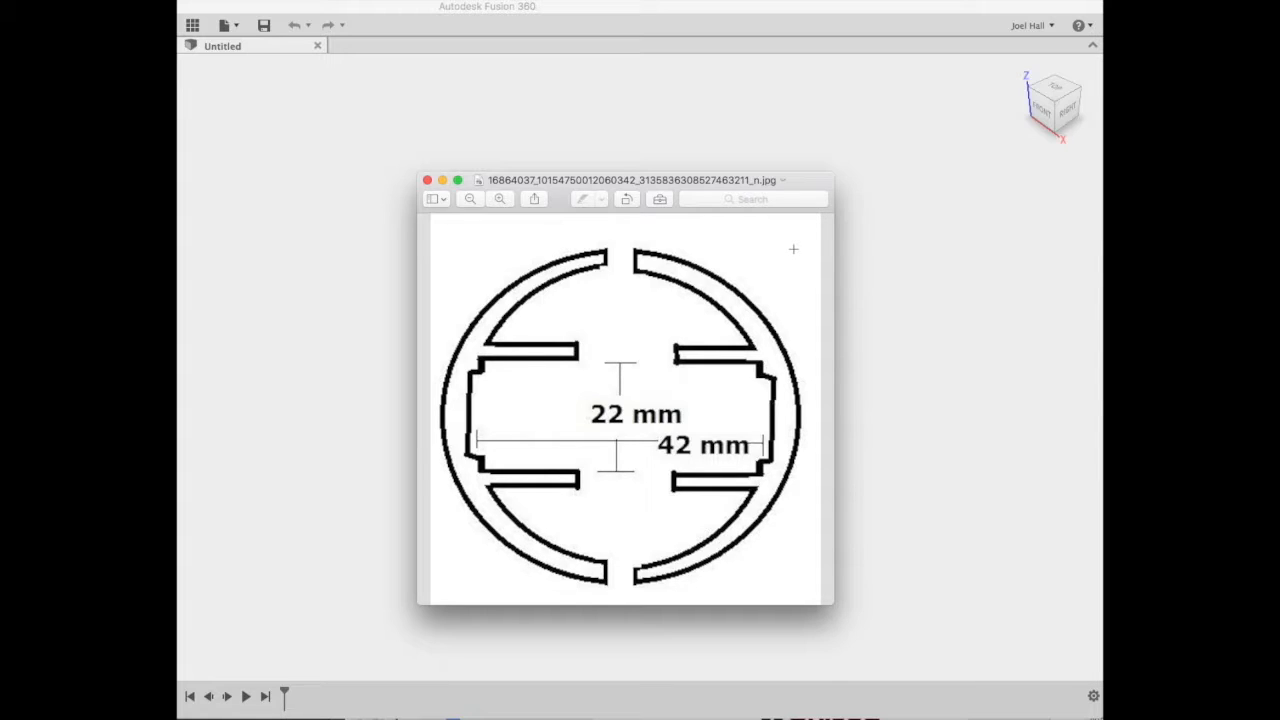
{"action": "mouse_move", "coordinate": [684, 192]}
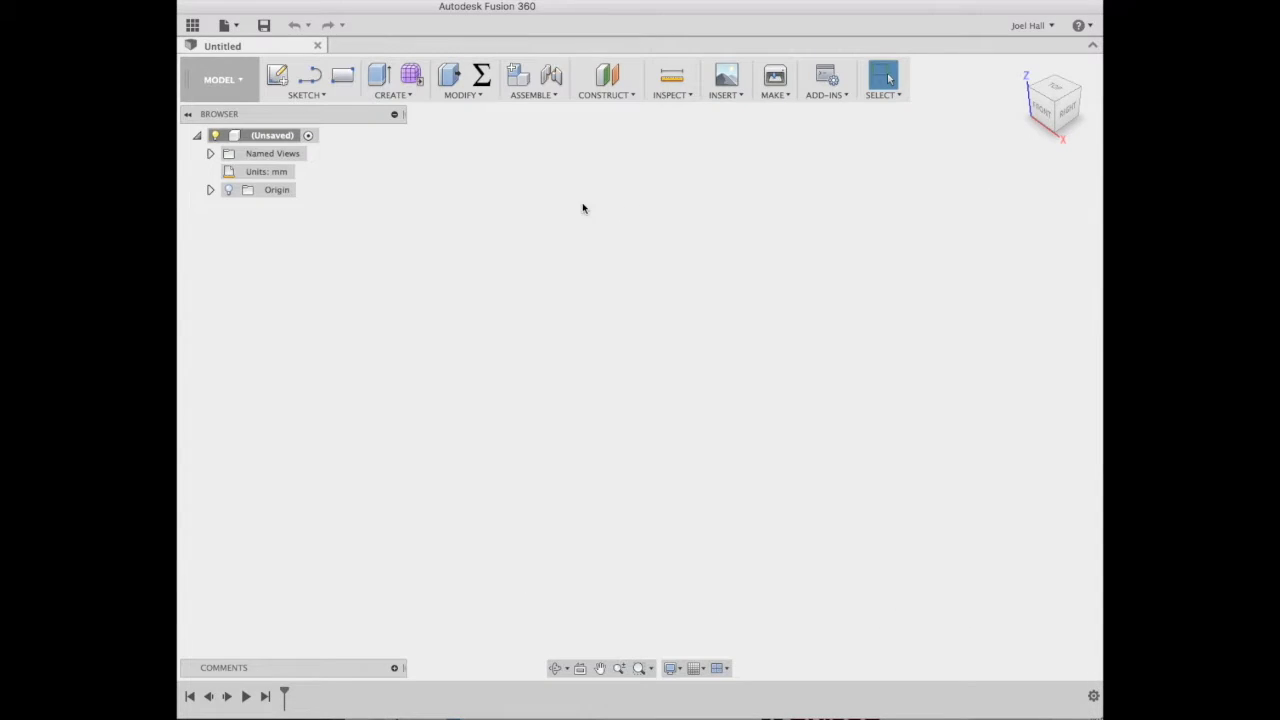
{"action": "mouse_move", "coordinate": [278, 76]}
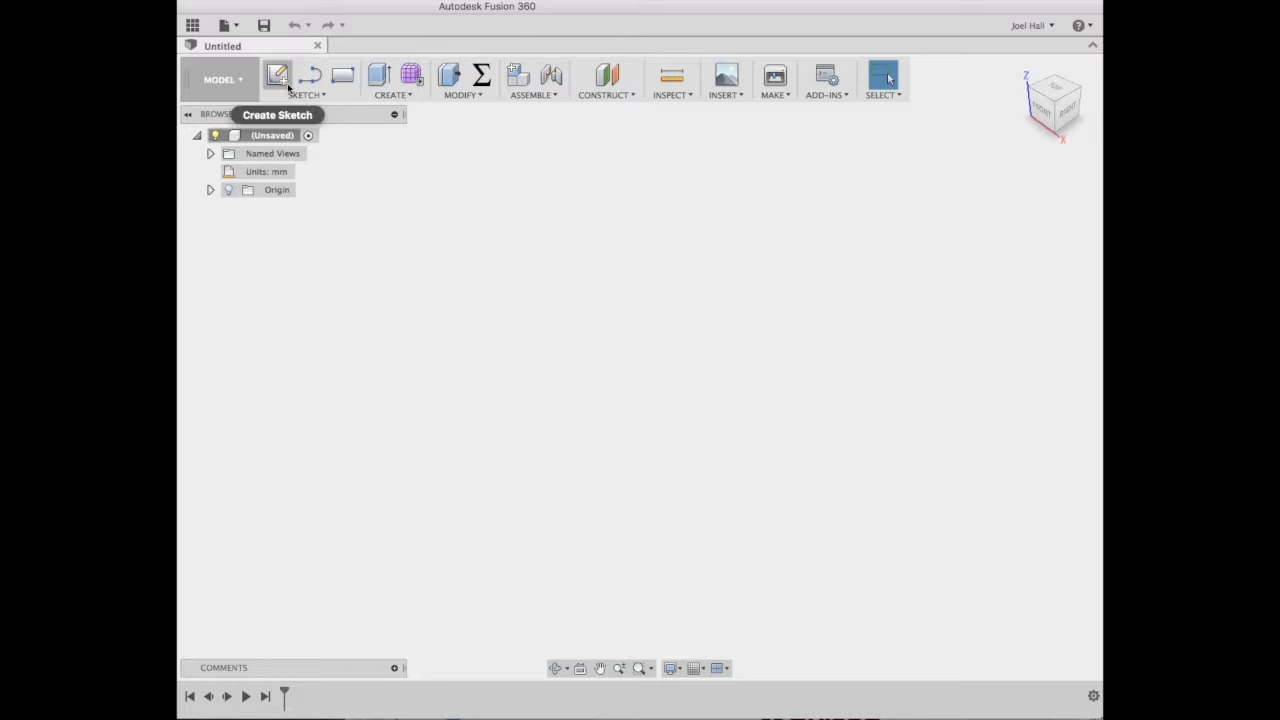
Begin a new sketch with Create Sketch, ready to pick a vertical origin plane.
{"action": "left_click", "coordinate": [278, 76]}
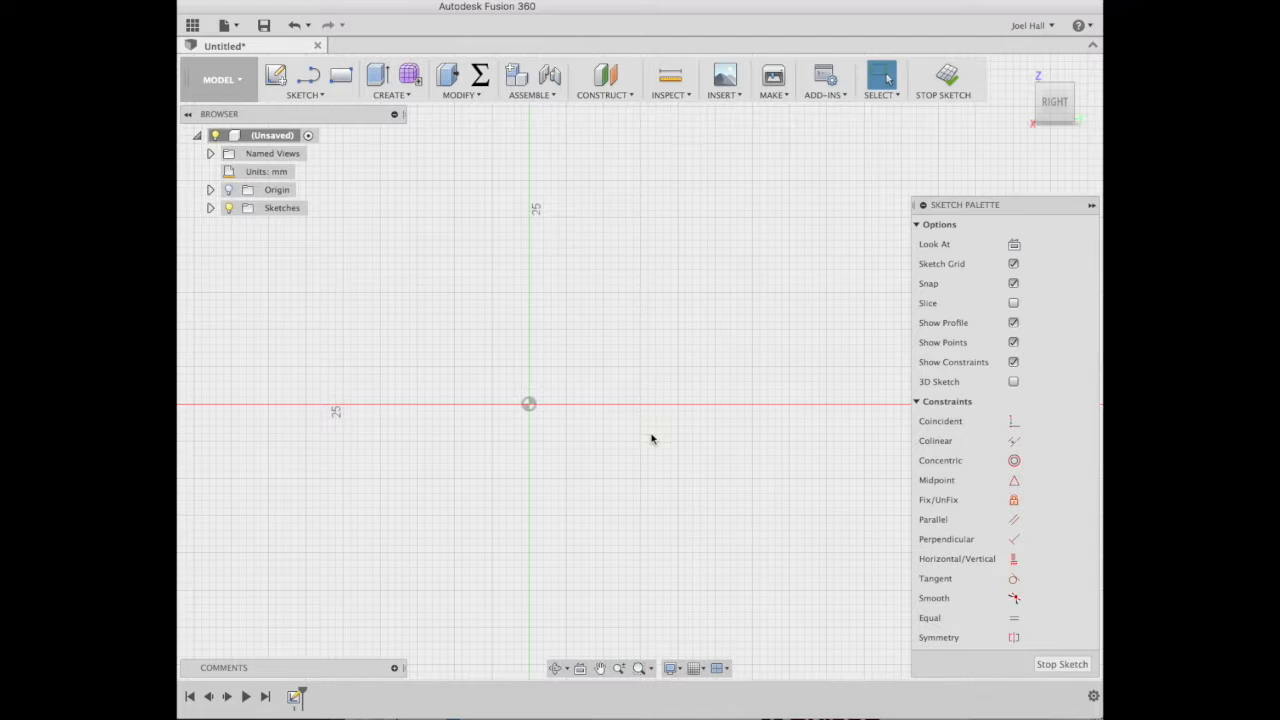
{"action": "mouse_move", "coordinate": [668, 432]}
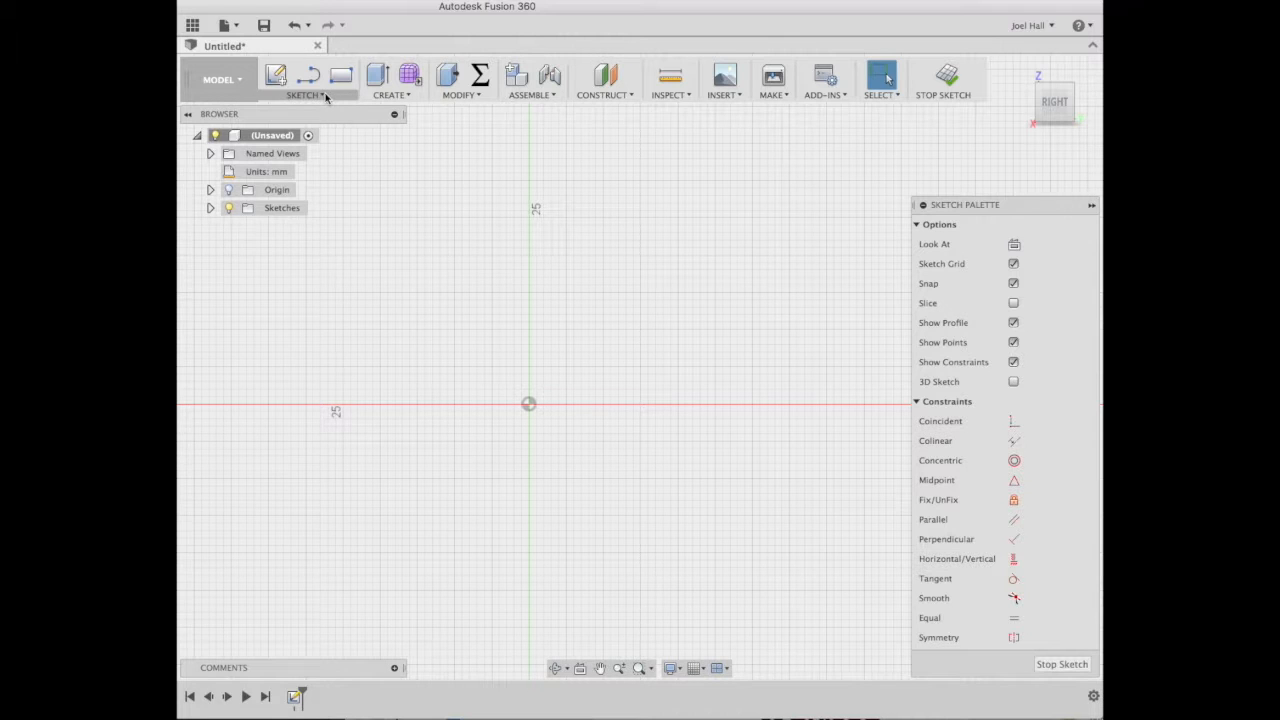
Draw outer and inner 90° centre-point arcs at the origin for the shell wall.
{"action": "left_click", "coordinate": [304, 94]}
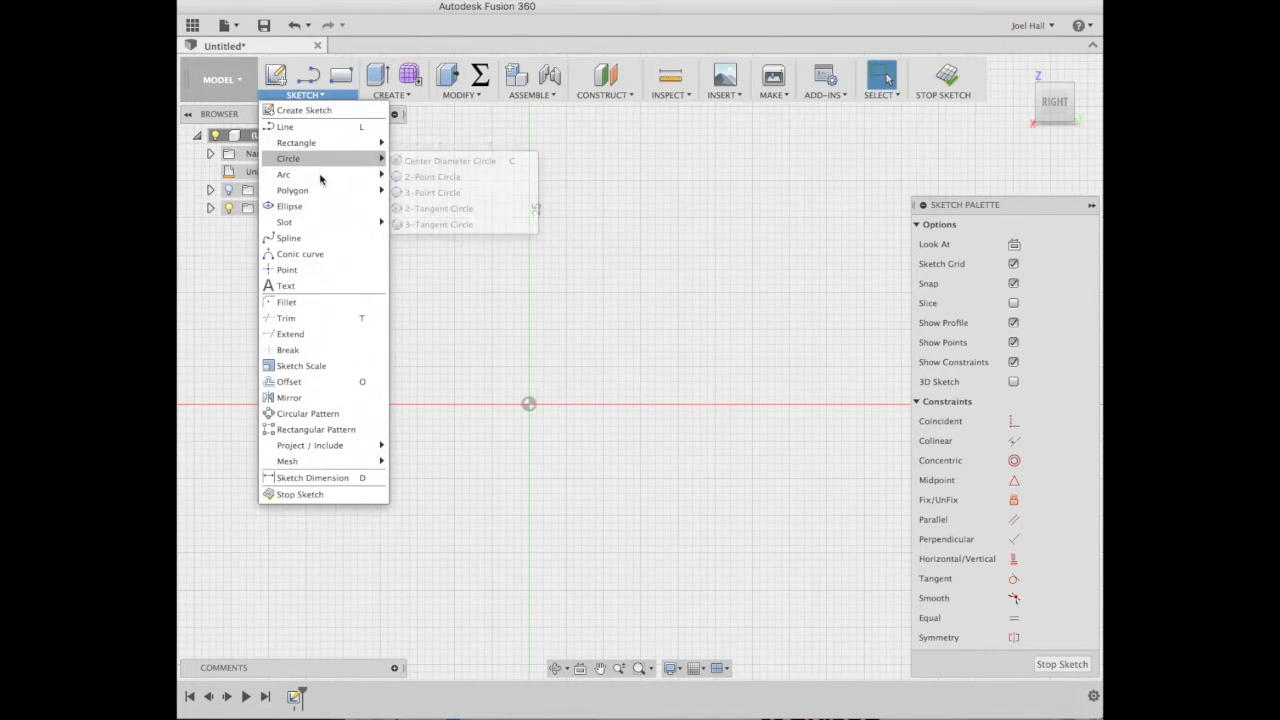
{"action": "left_click", "coordinate": [284, 174]}
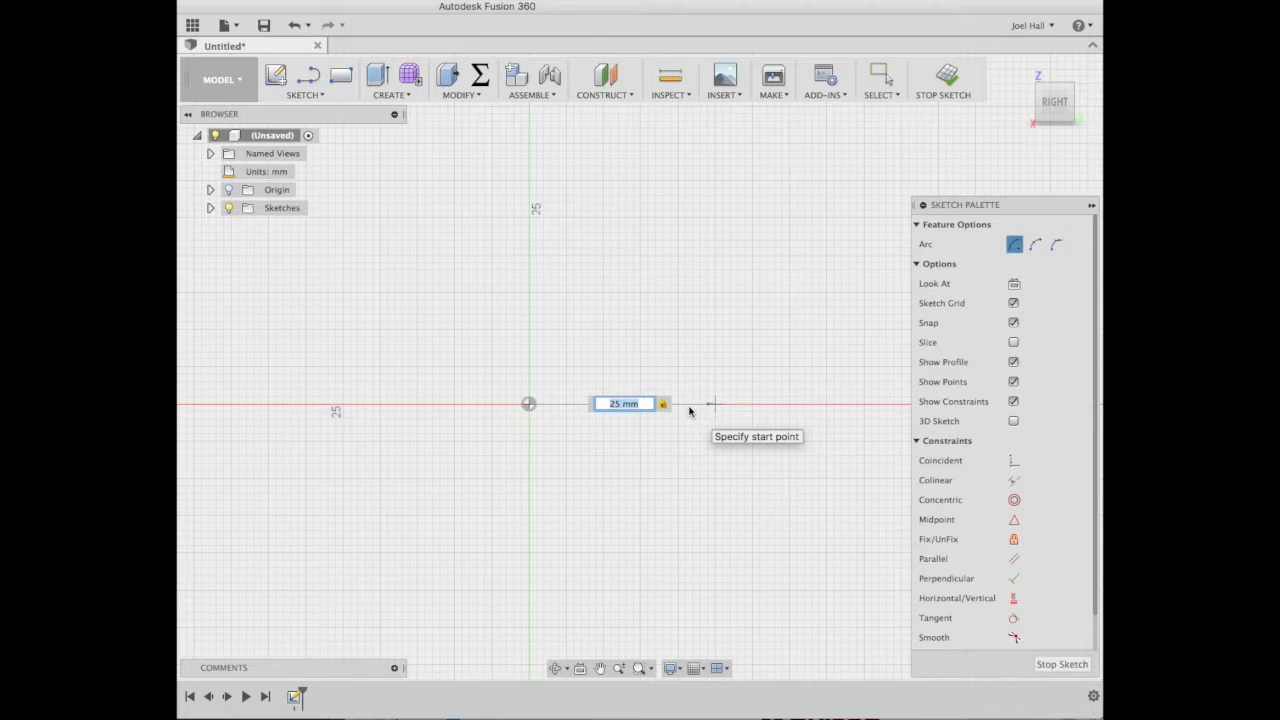
{"action": "mouse_move", "coordinate": [716, 404]}
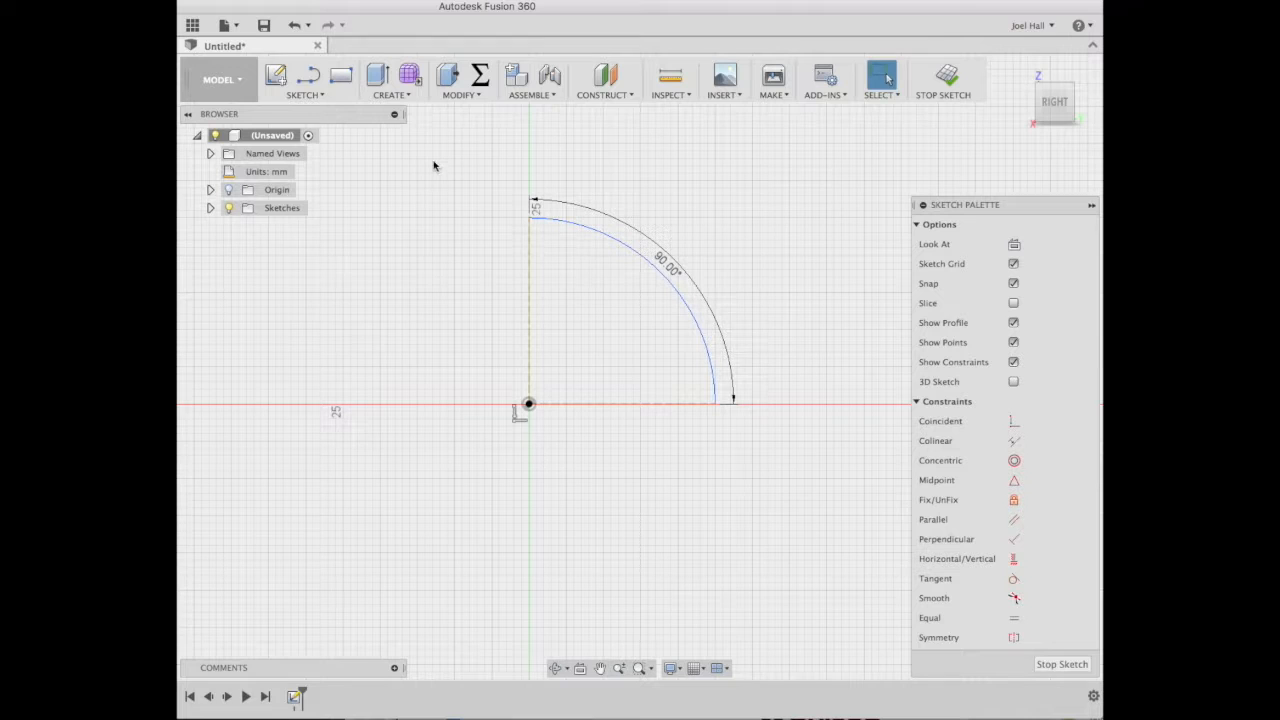
{"action": "left_click", "coordinate": [304, 80]}
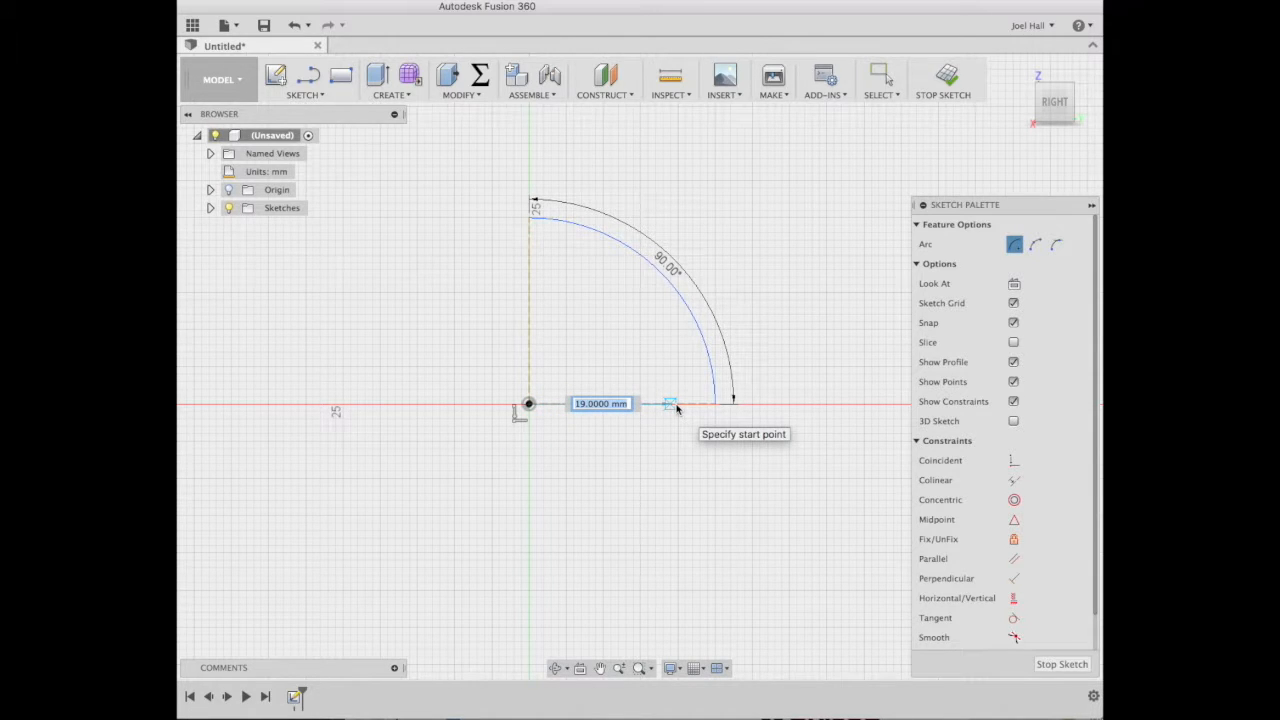
{"action": "type", "text": "2"}
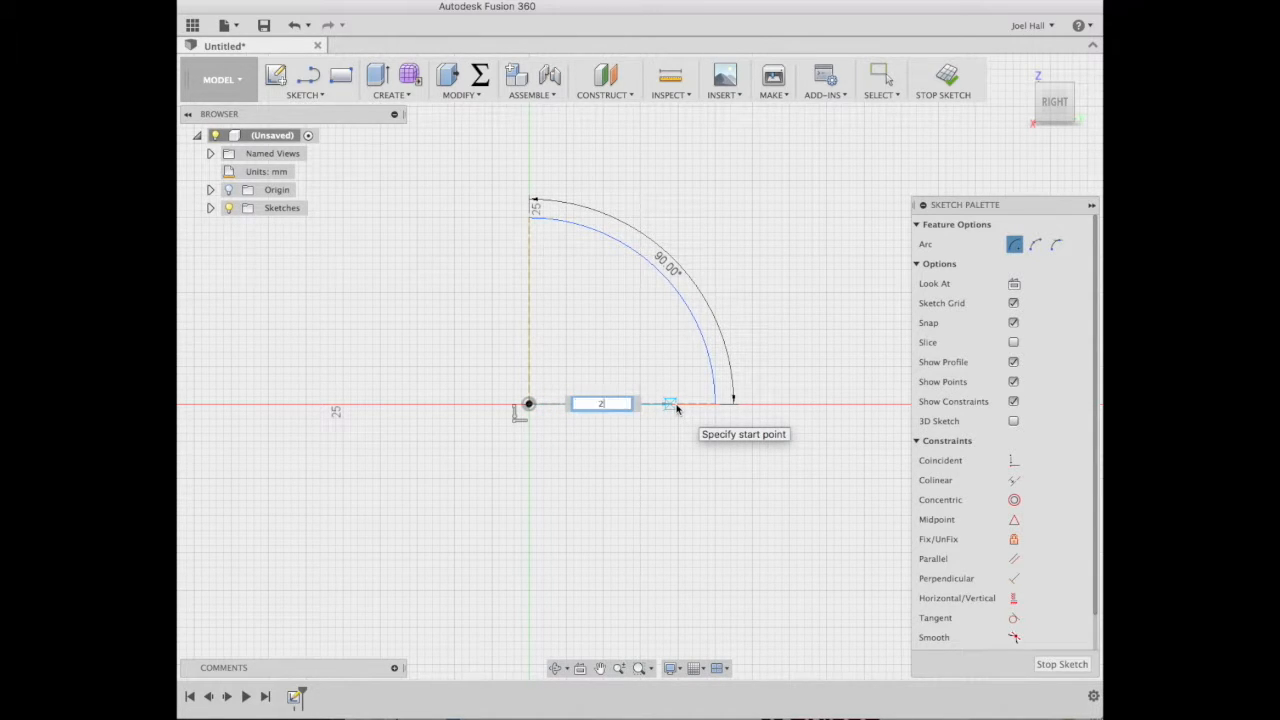
{"action": "type", "text": "2"}
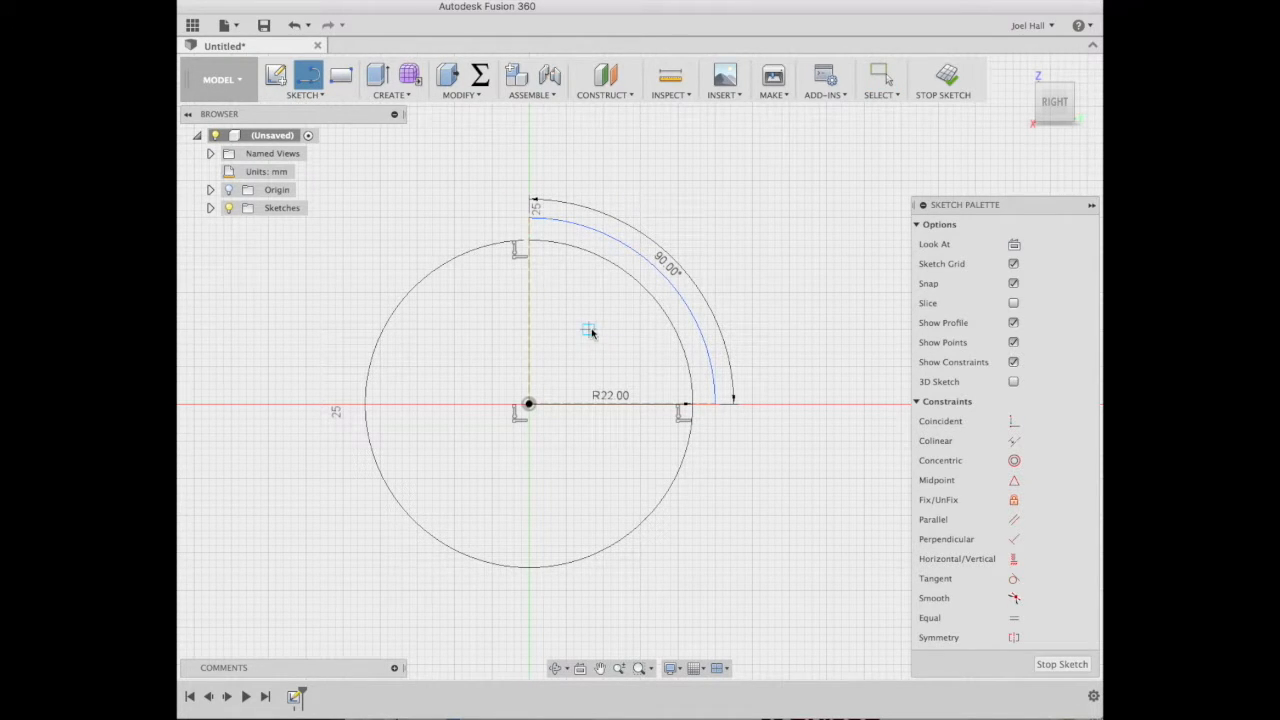
{"action": "mouse_move", "coordinate": [528, 218]}
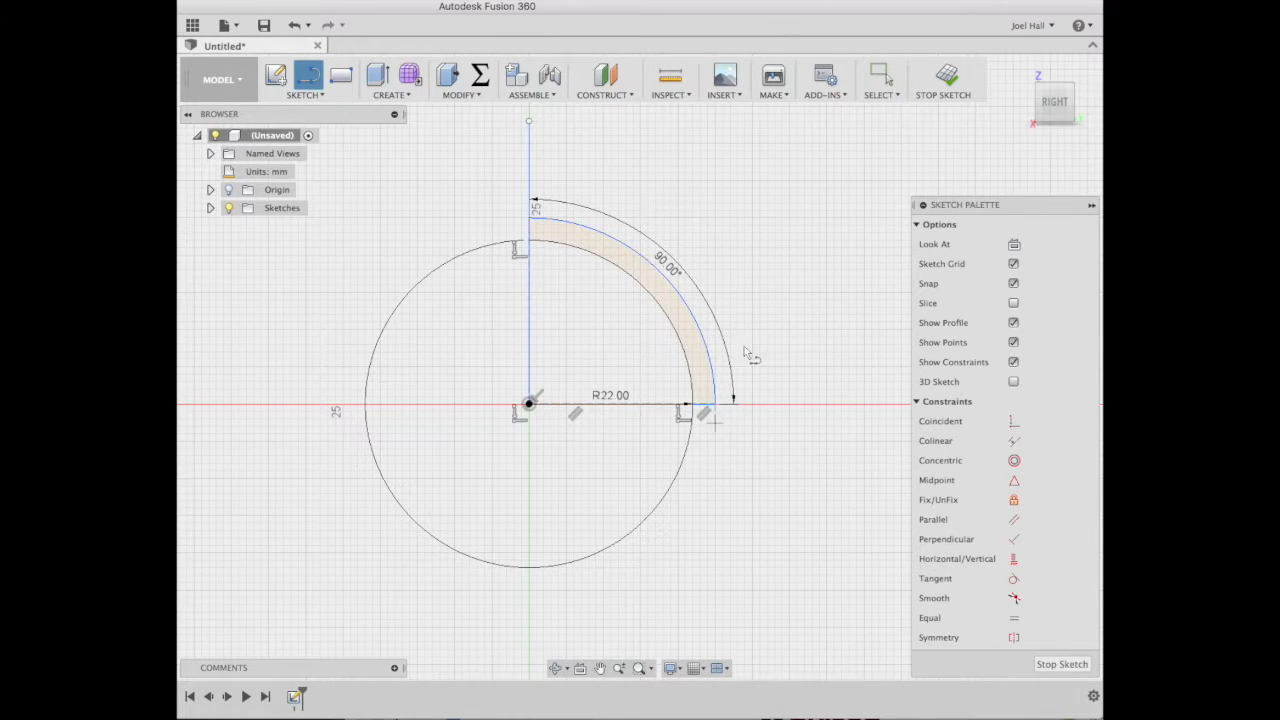
{"action": "mouse_move", "coordinate": [584, 300]}
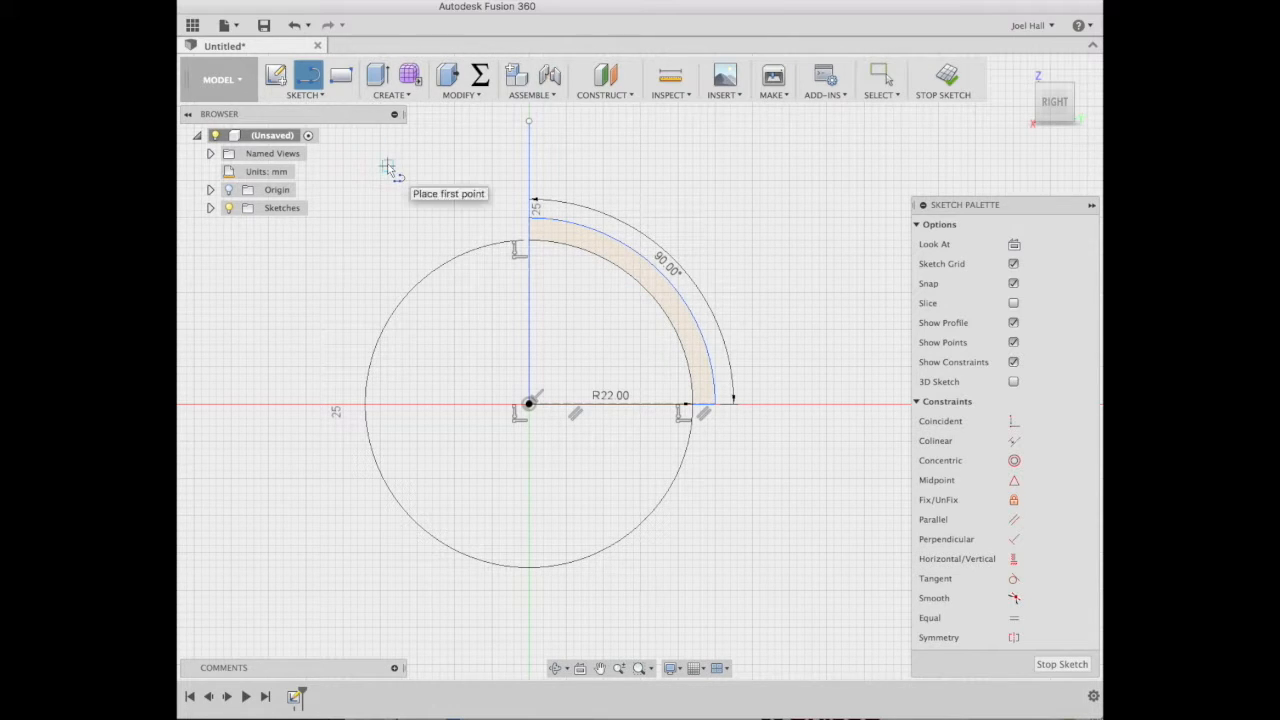
{"action": "mouse_move", "coordinate": [530, 384]}
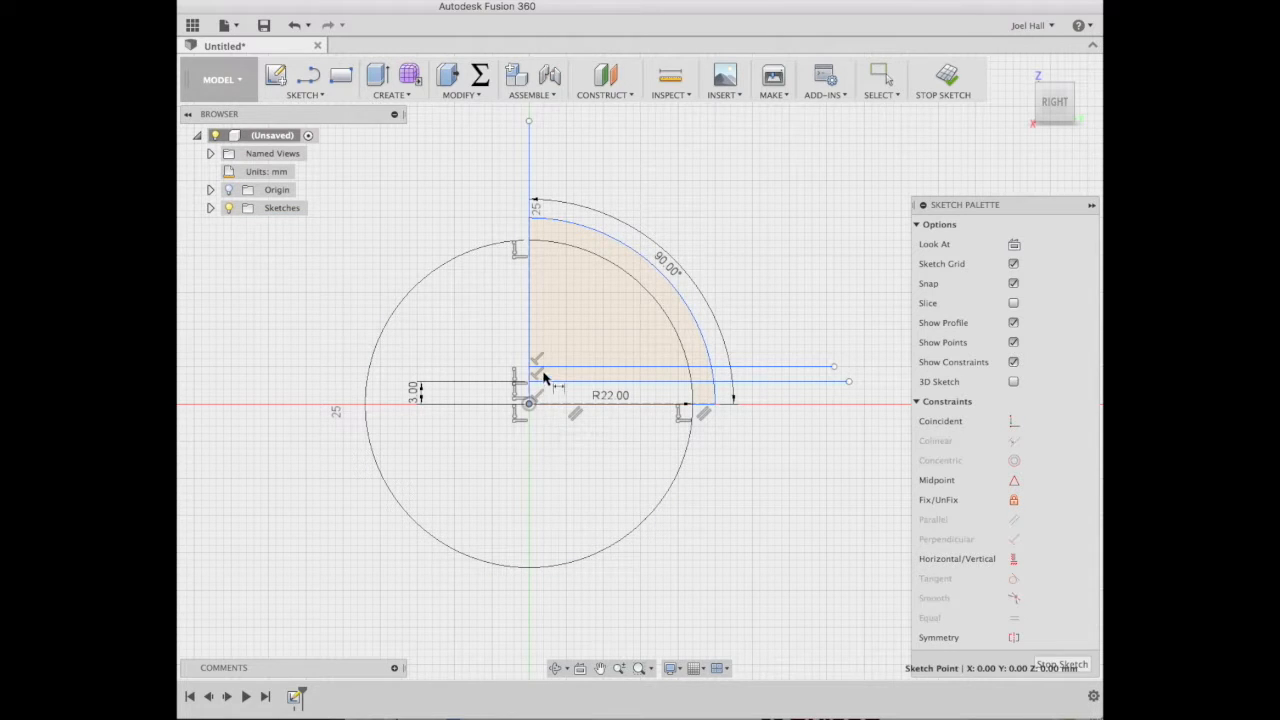
Finish the horizontal line above the origin for the 3 mm and 5 mm offsets.
{"action": "left_click", "coordinate": [680, 366]}
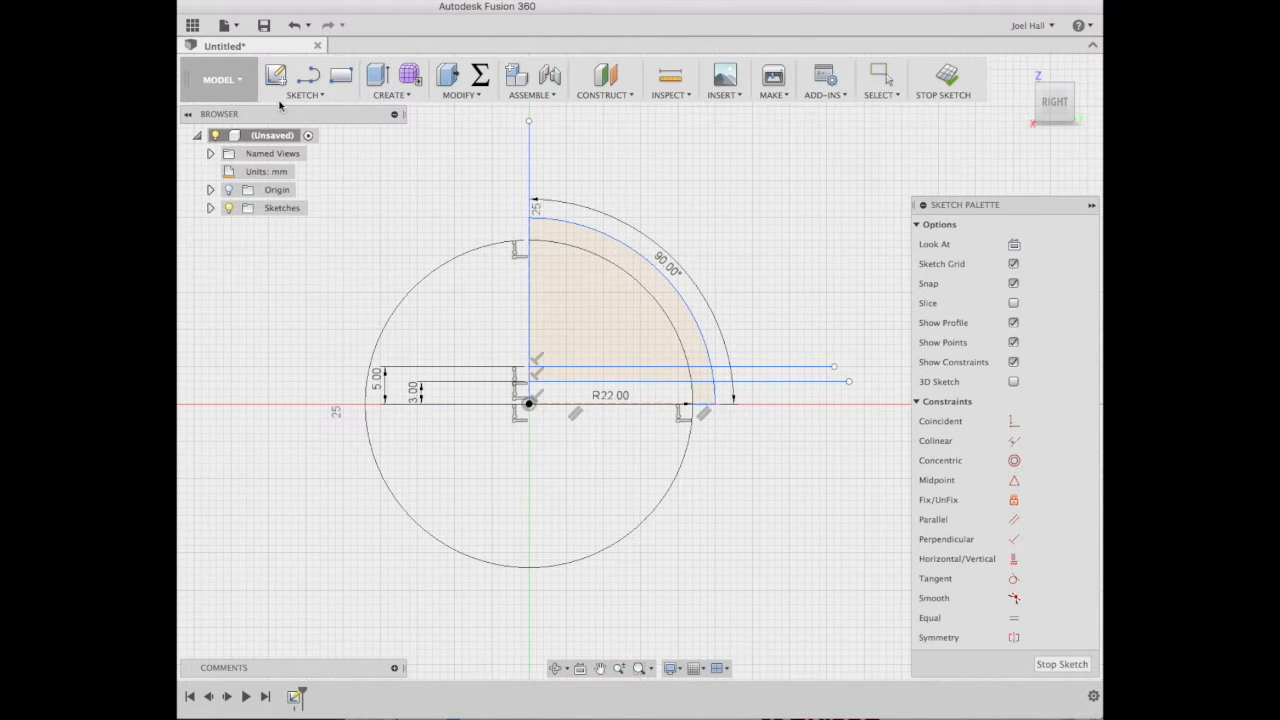
Dimension the sleeve lines 11.25 mm apart and set a 21 mm height.
{"action": "left_click", "coordinate": [340, 76]}
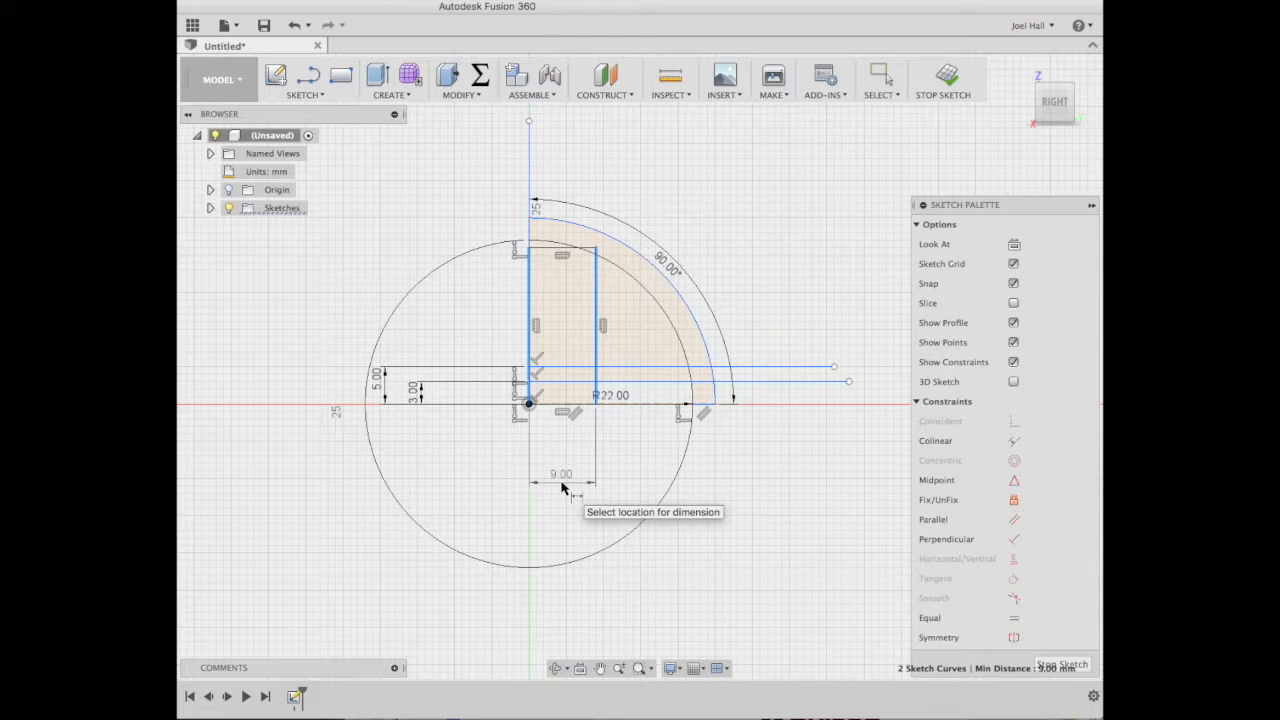
{"action": "left_click", "coordinate": [560, 474]}
{"action": "type", "text": "11.25"}
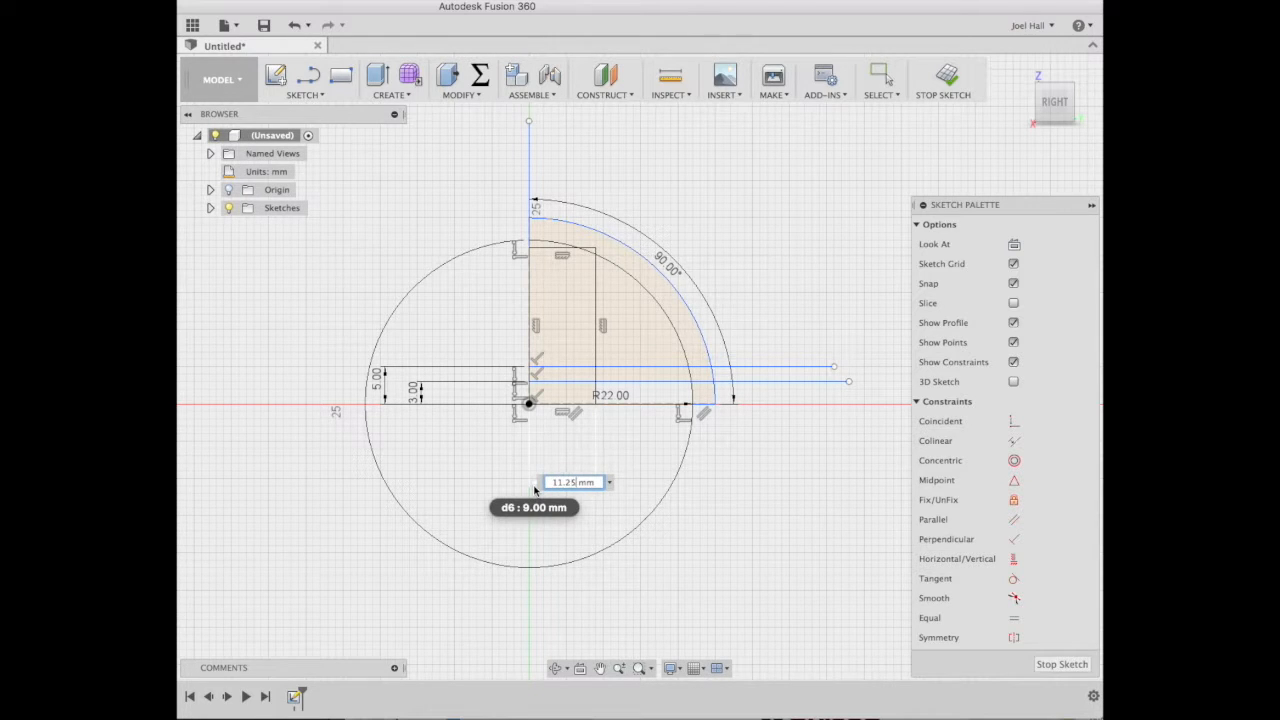
{"action": "key", "text": "enter"}
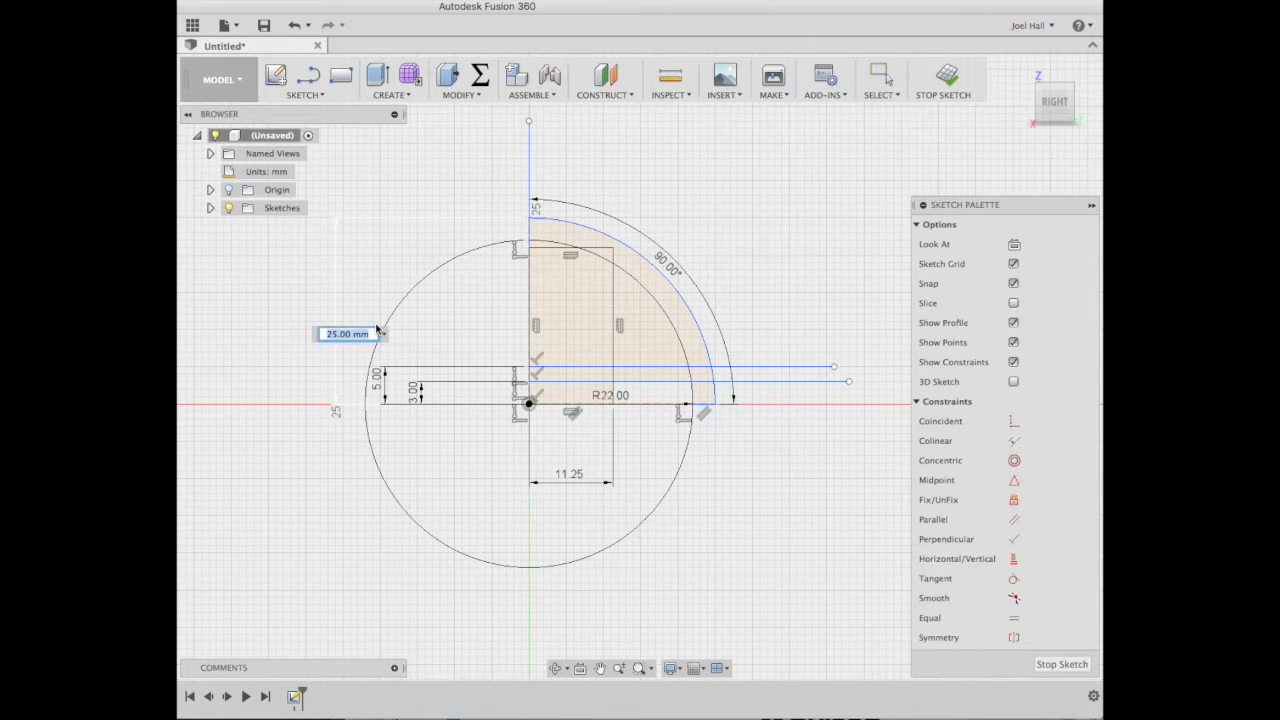
{"action": "type", "text": "21"}
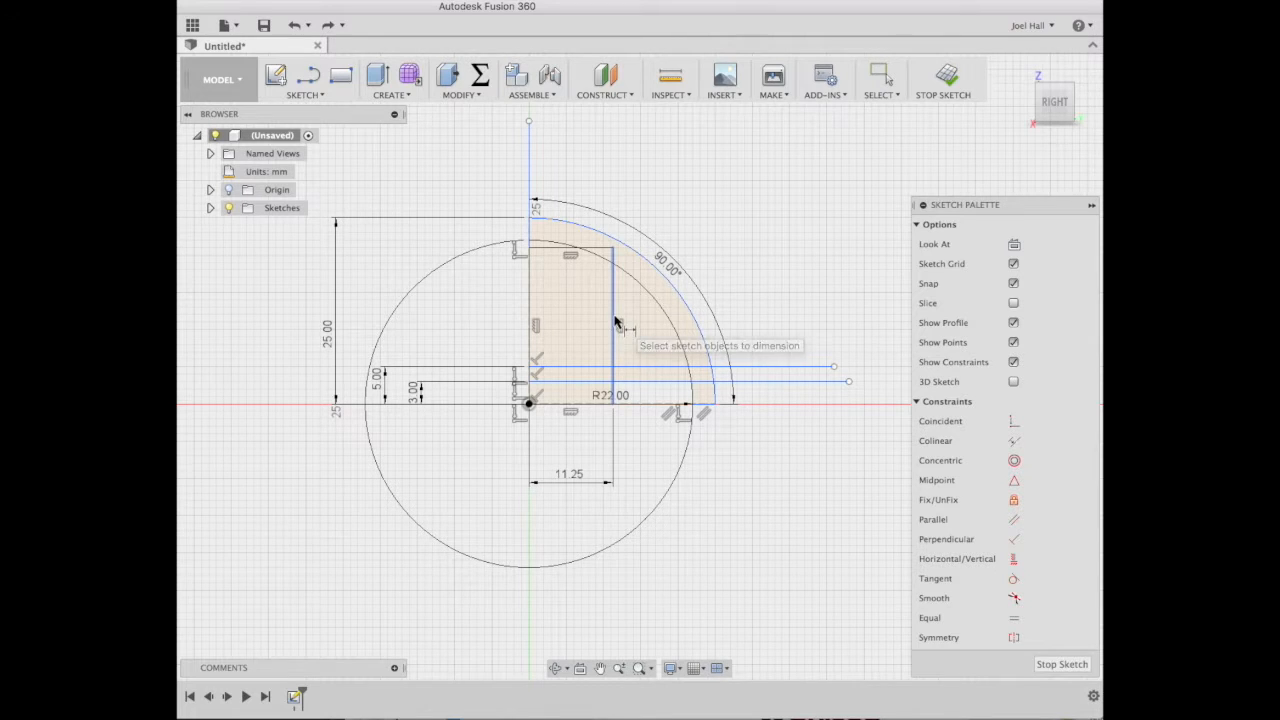
{"action": "left_click", "coordinate": [610, 310]}
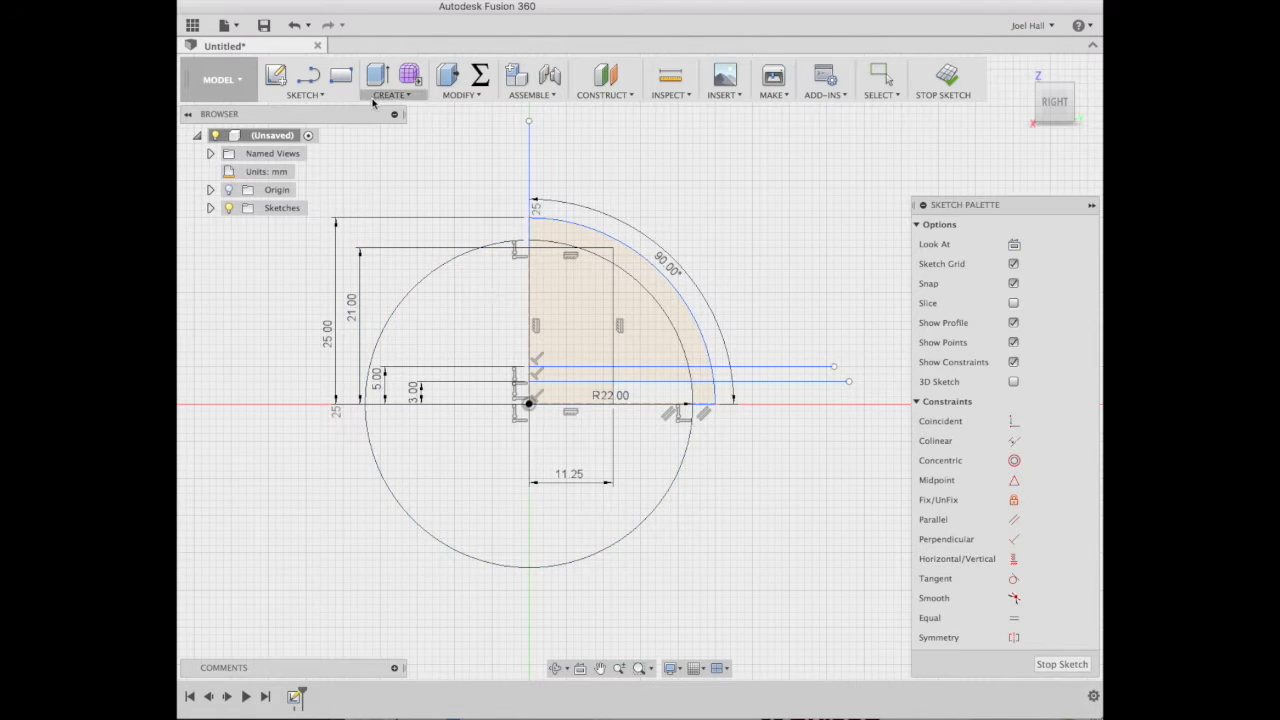
Dimension the sleeve wall thickness between its two close vertical lines as 2.55 mm.
{"action": "left_click", "coordinate": [340, 74]}
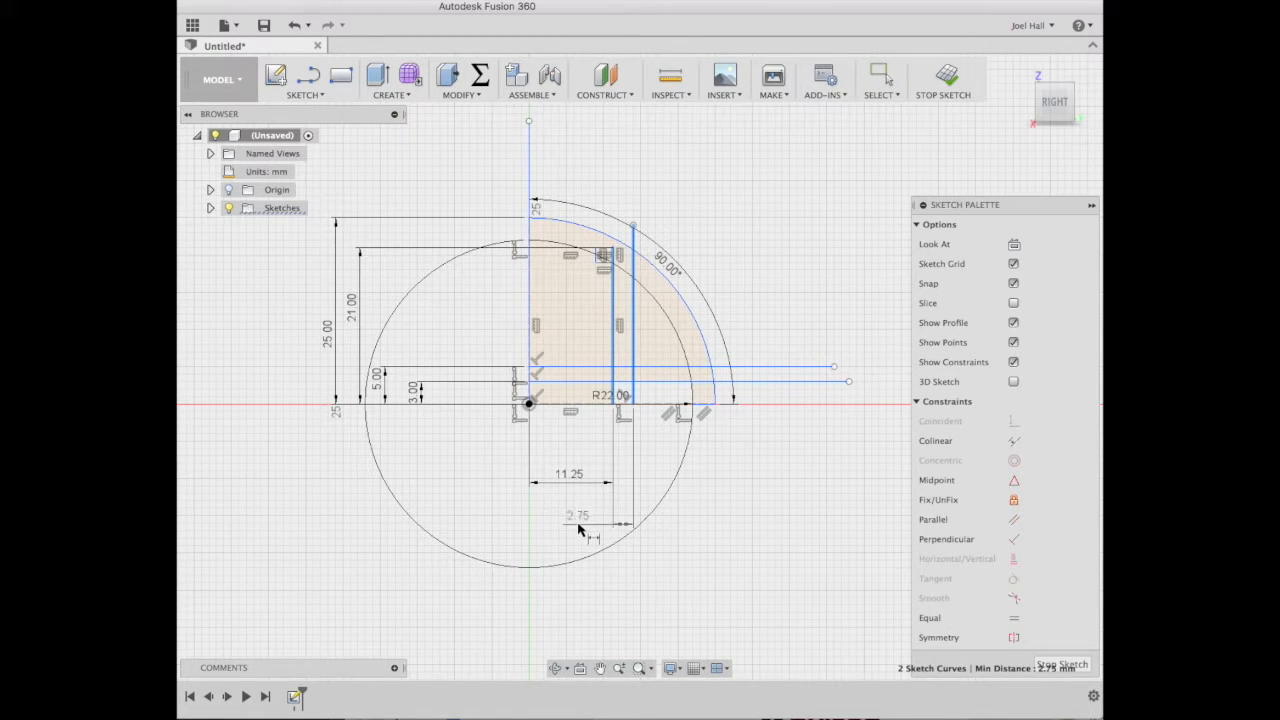
{"action": "left_click", "coordinate": [578, 516]}
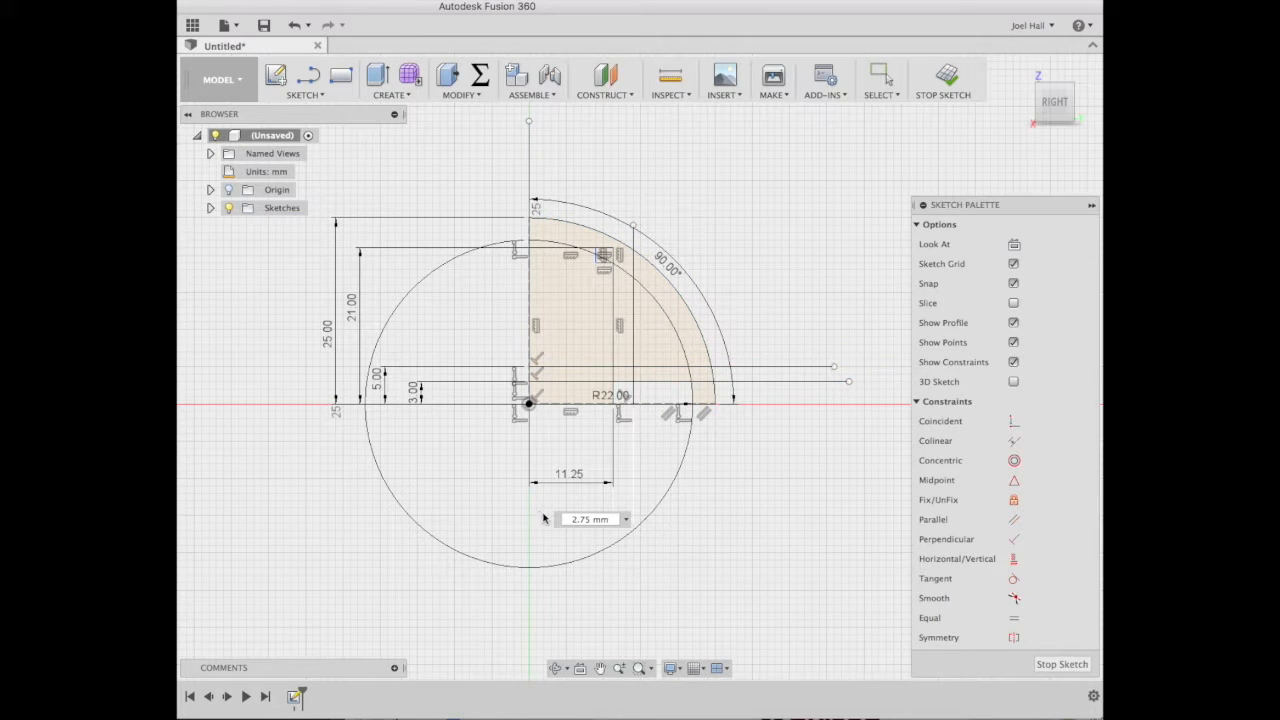
{"action": "type", "text": "2.55"}
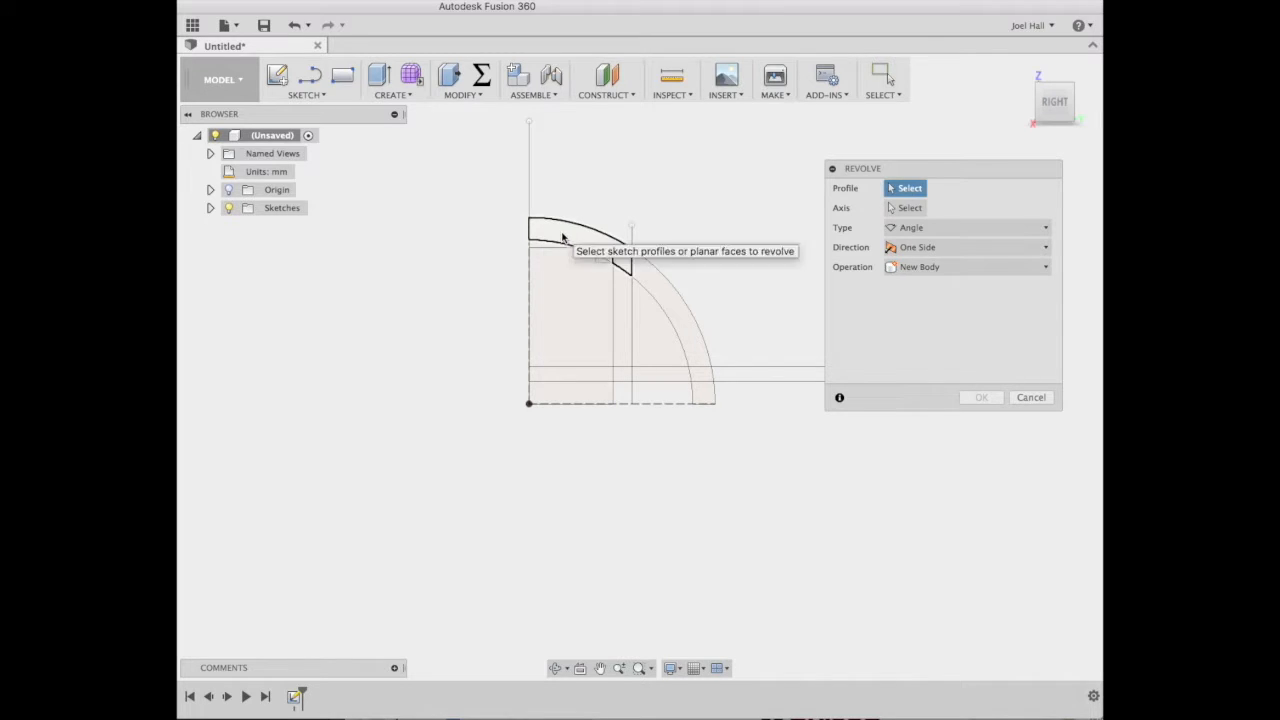
Revolve the selected profiles 360° about the vertical line into a solid body.
{"action": "left_click", "coordinate": [600, 250]}
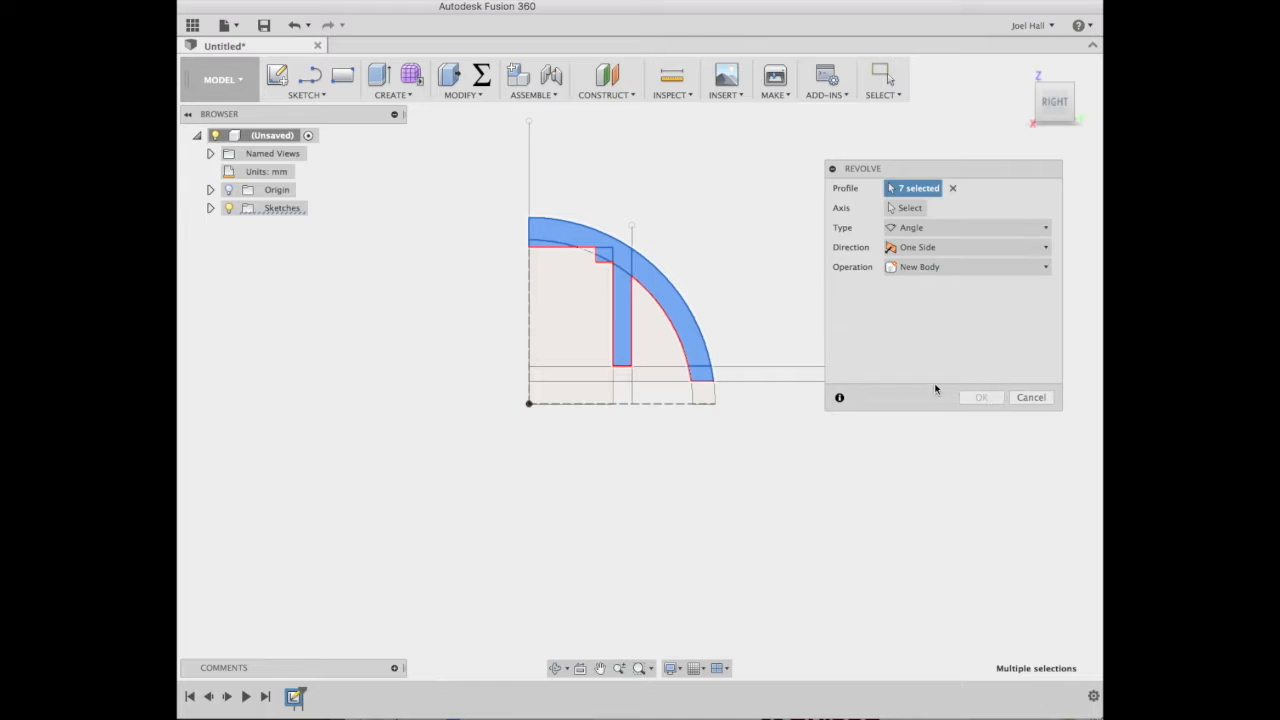
{"action": "left_click", "coordinate": [908, 206]}
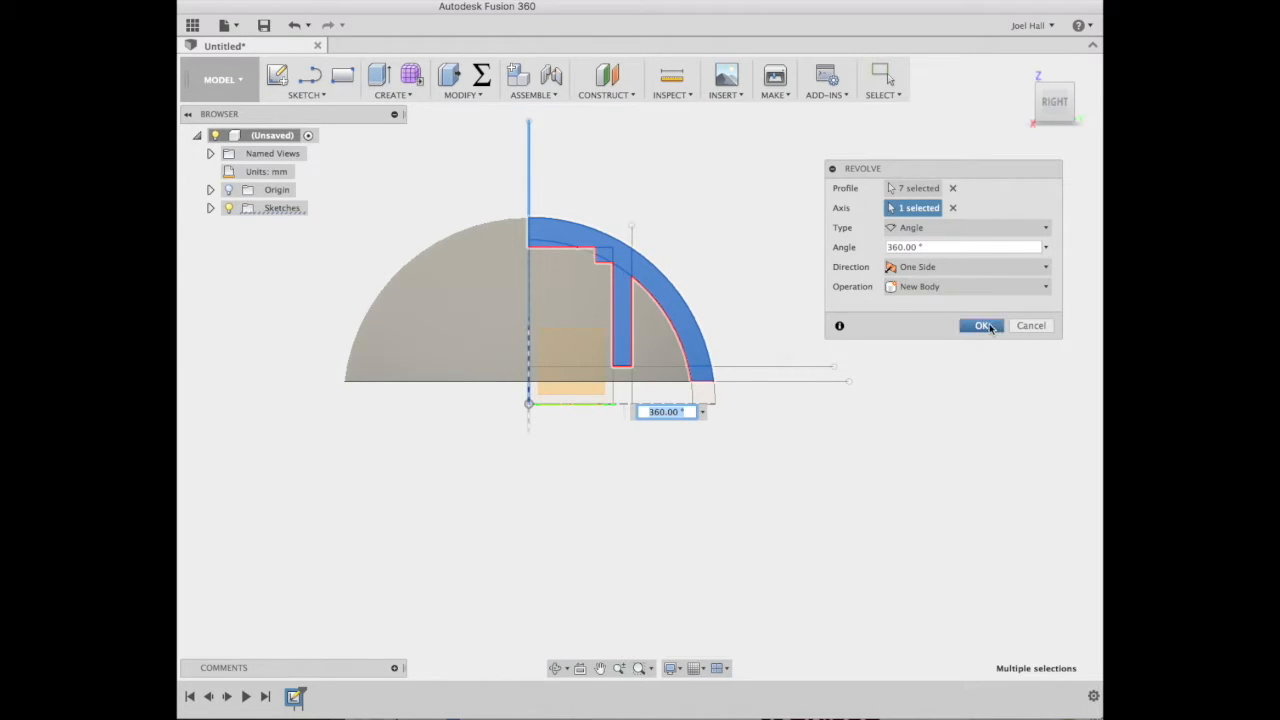
{"action": "left_click", "coordinate": [984, 324]}
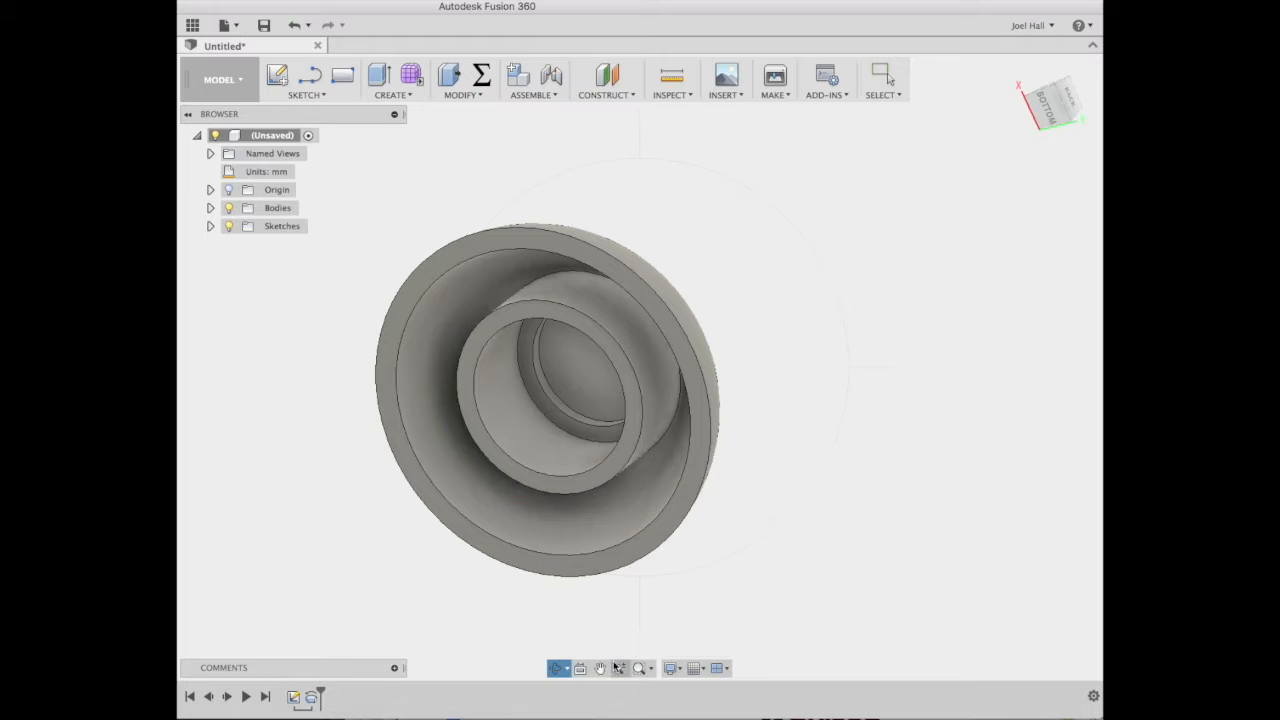
{"action": "left_click_drag", "start_coordinate": [540, 390], "coordinate": [630, 330]}
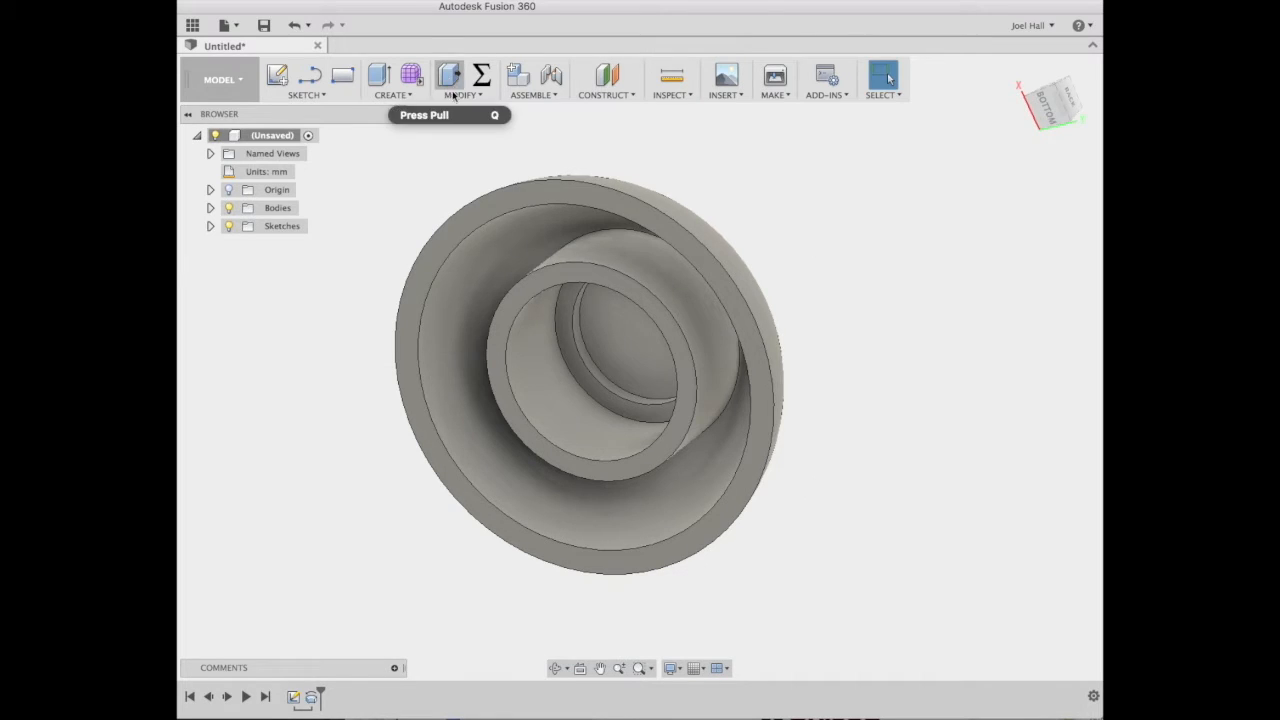
Chamfer the sleeve's front edge, then fillet the shell's circular inner edge.
{"action": "left_click", "coordinate": [560, 290]}
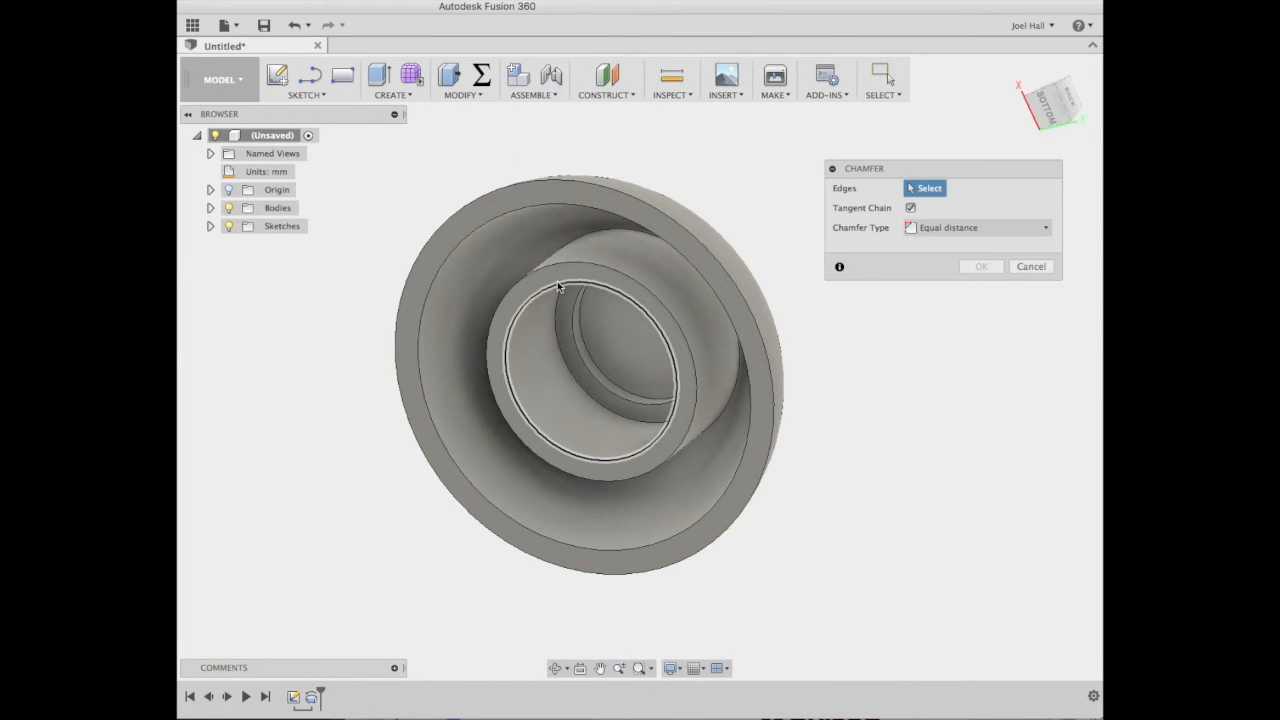
{"action": "left_click", "coordinate": [584, 290]}
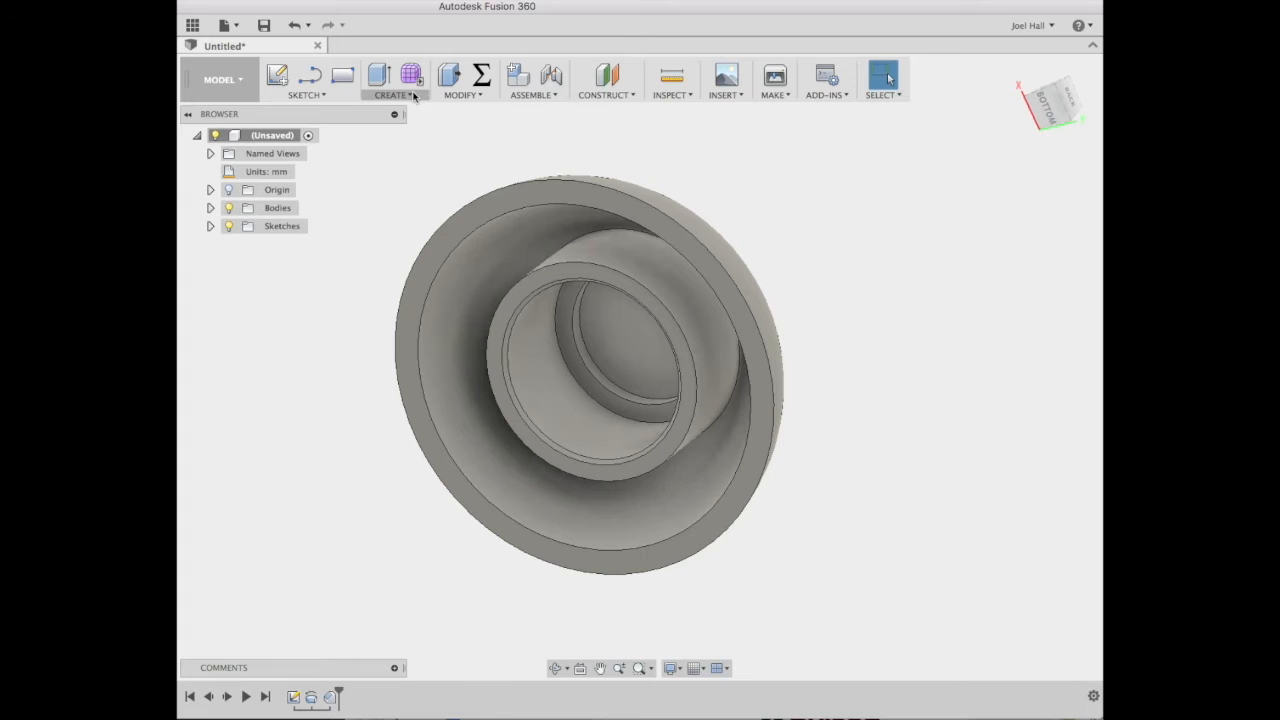
{"action": "left_click", "coordinate": [462, 80]}
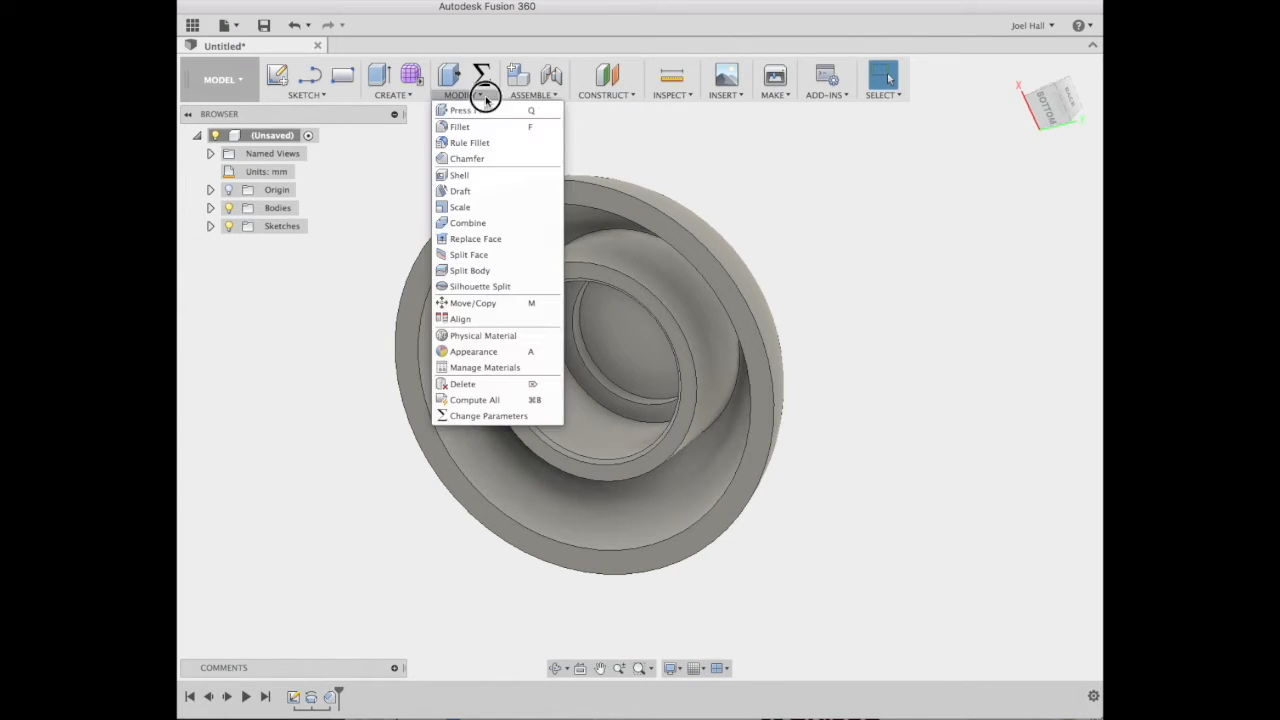
{"action": "left_click", "coordinate": [458, 126]}
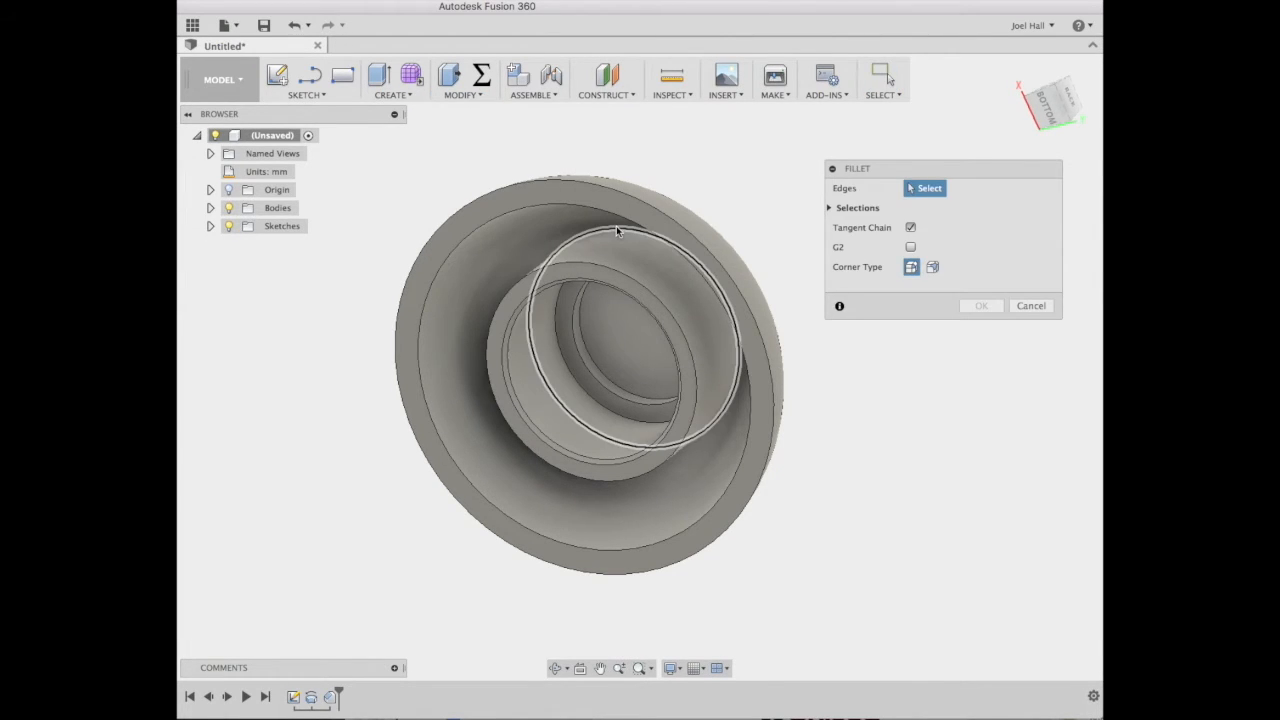
{"action": "left_click", "coordinate": [610, 228]}
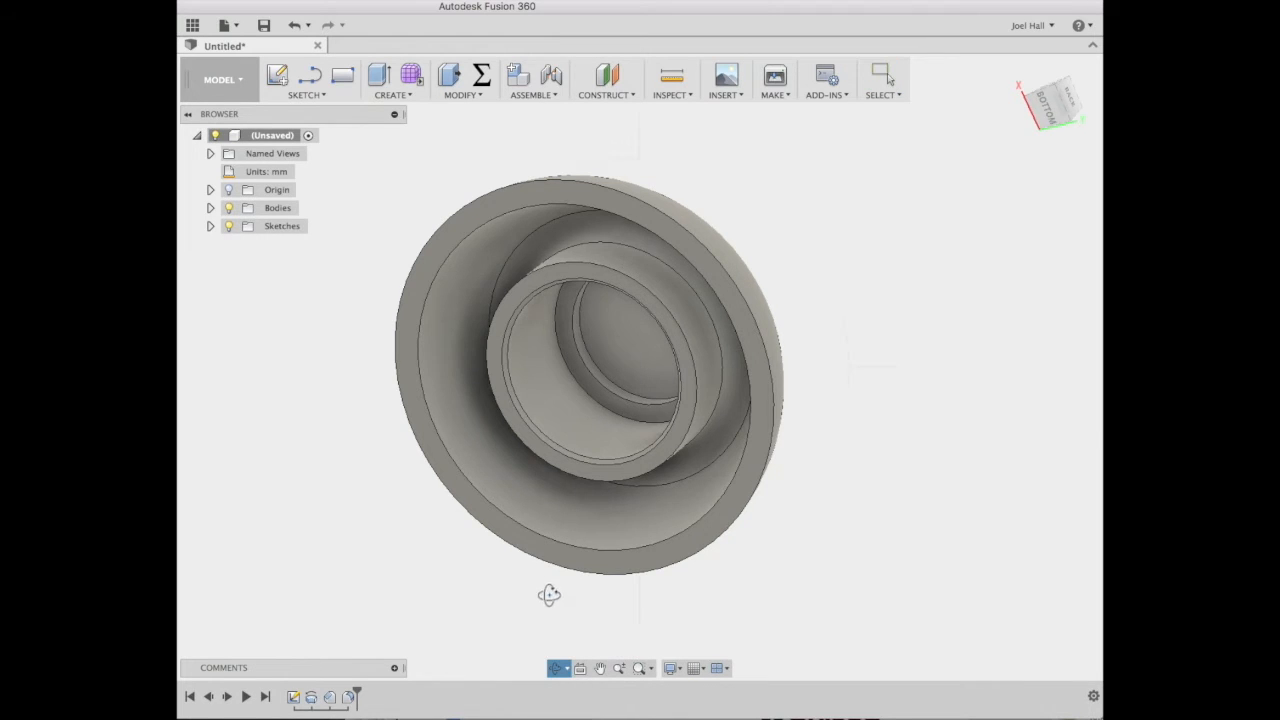
Inspect the wheel from the side and hide the sketch lines in the Browser.
{"action": "left_click_drag", "start_coordinate": [548, 596], "coordinate": [678, 566]}
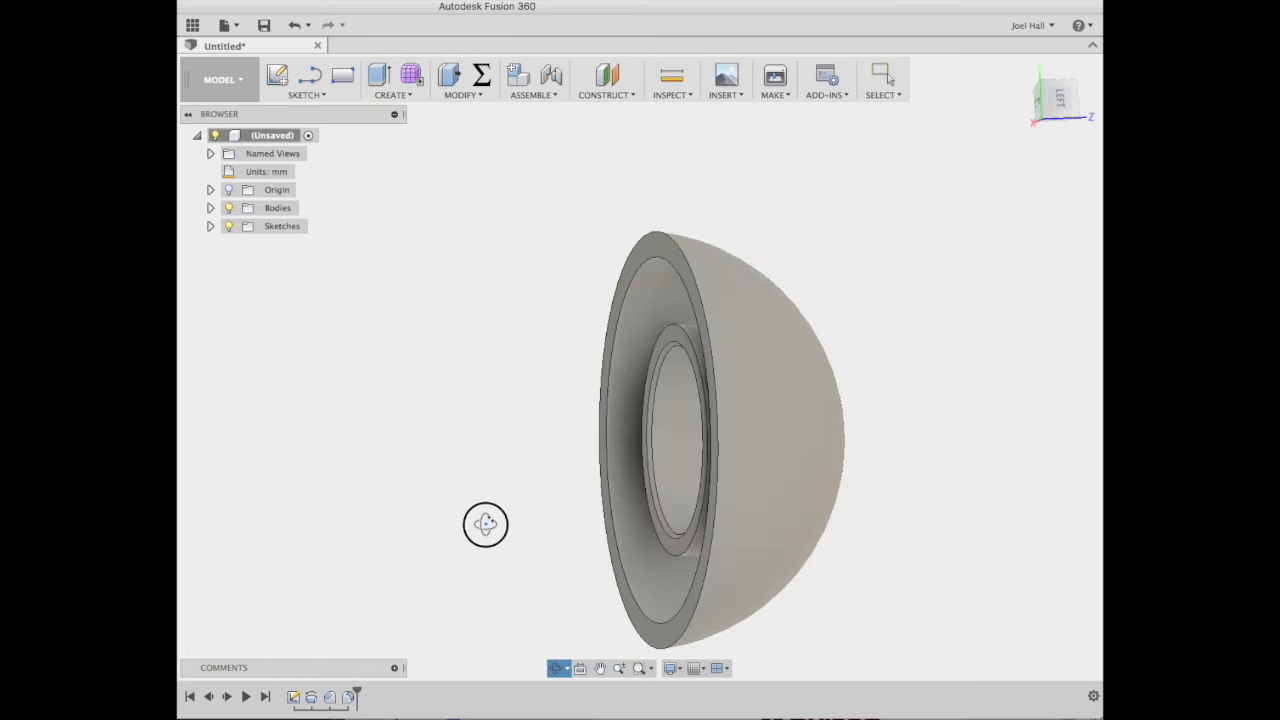
{"action": "left_click_drag", "start_coordinate": [484, 524], "coordinate": [496, 540]}
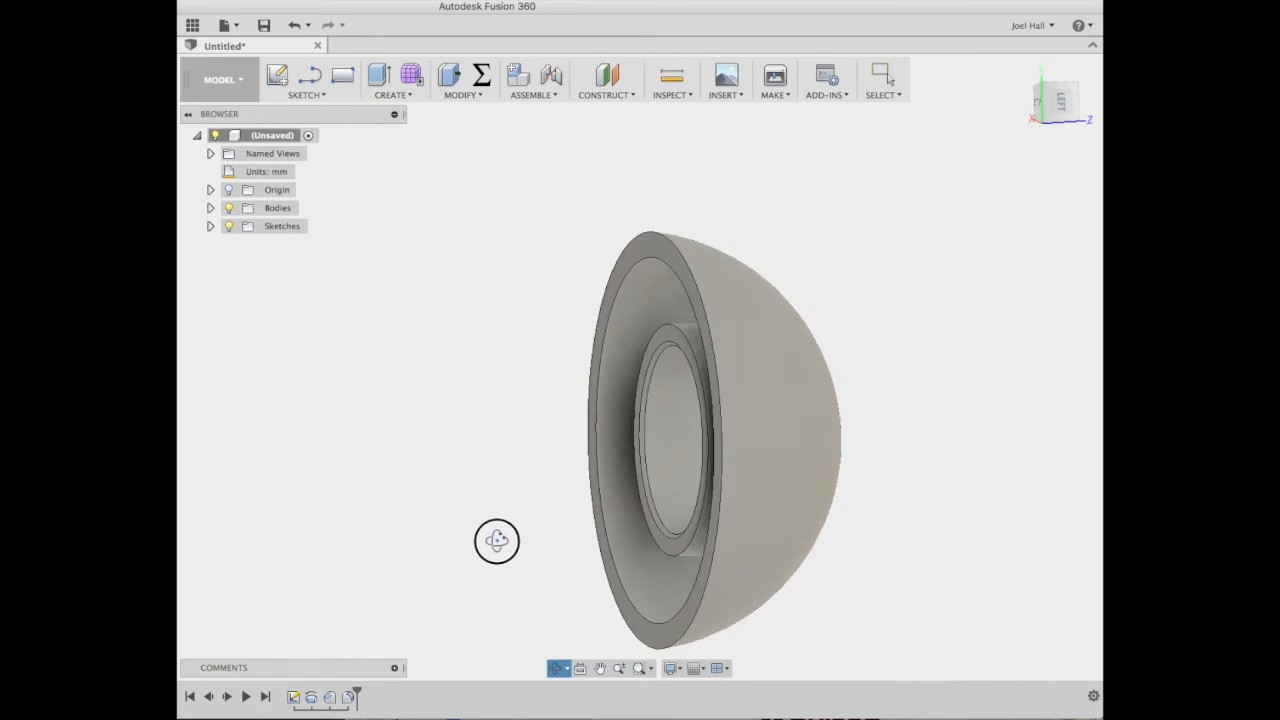
{"action": "left_click_drag", "start_coordinate": [496, 540], "coordinate": [682, 538]}
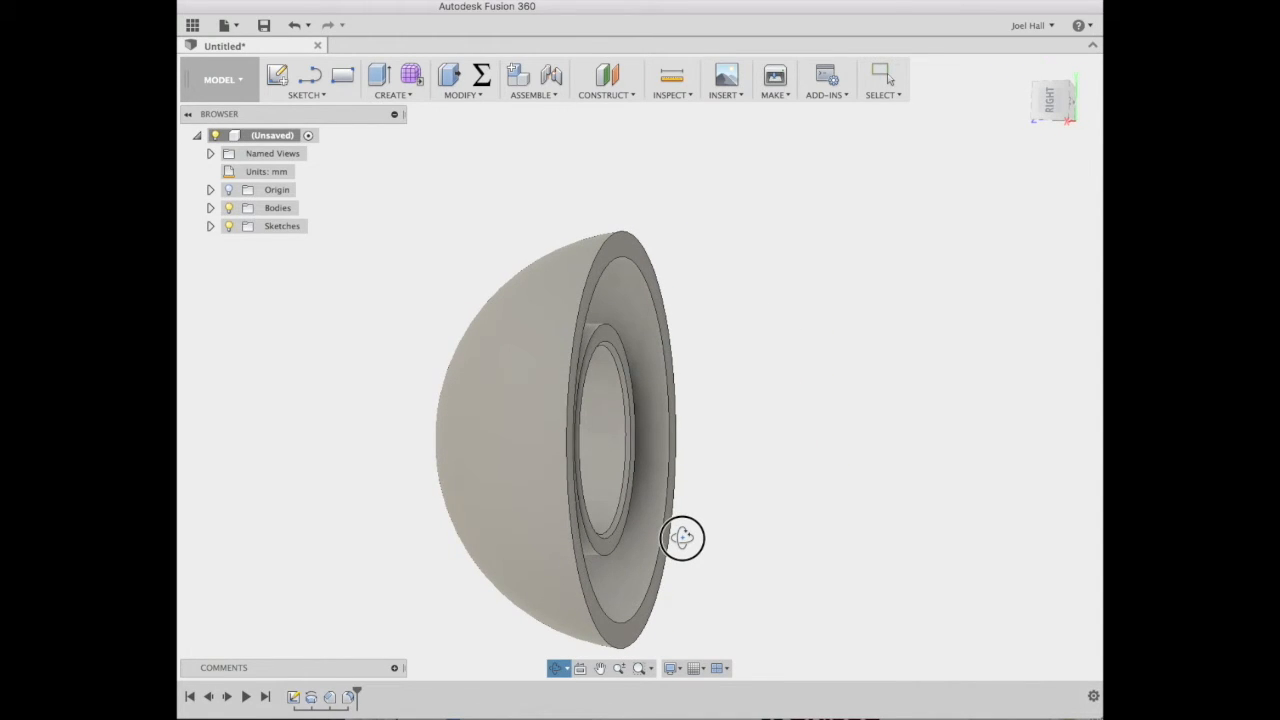
{"action": "left_click_drag", "start_coordinate": [684, 538], "coordinate": [484, 544]}
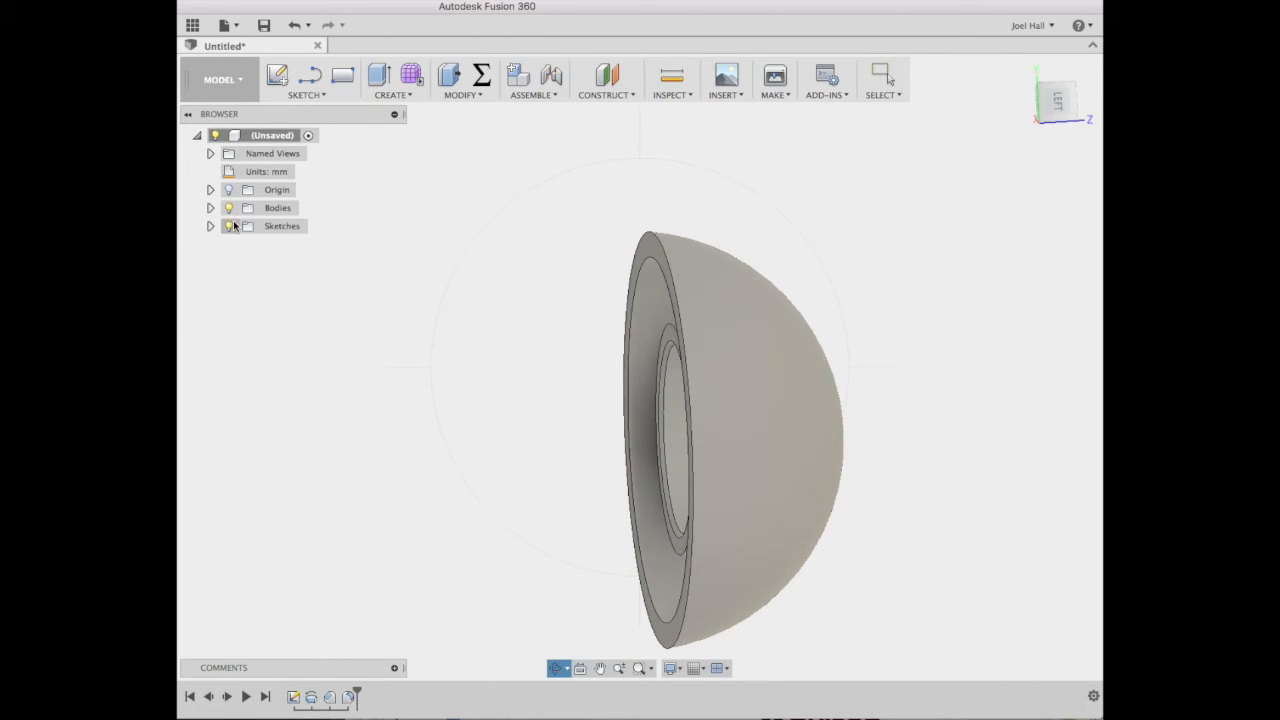
{"action": "left_click", "coordinate": [210, 206]}
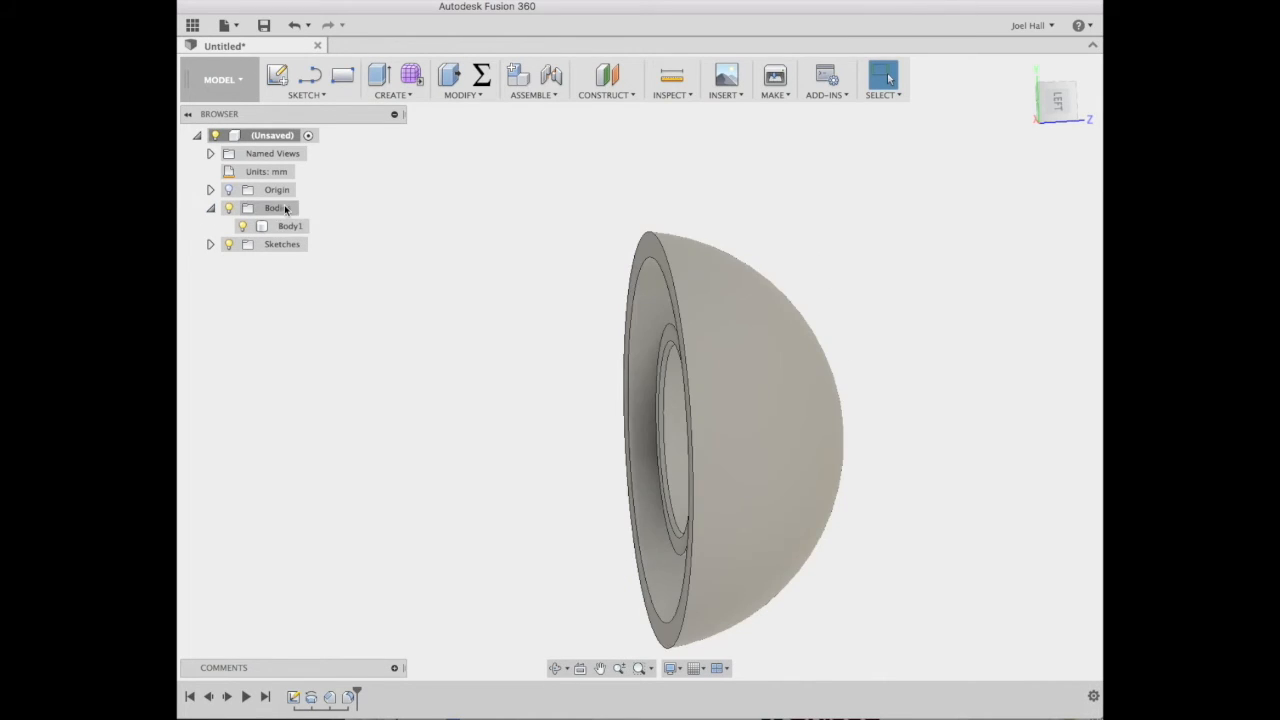
Choose Save As STL on Body1 to open its export dialog.
{"action": "left_click", "coordinate": [290, 224]}
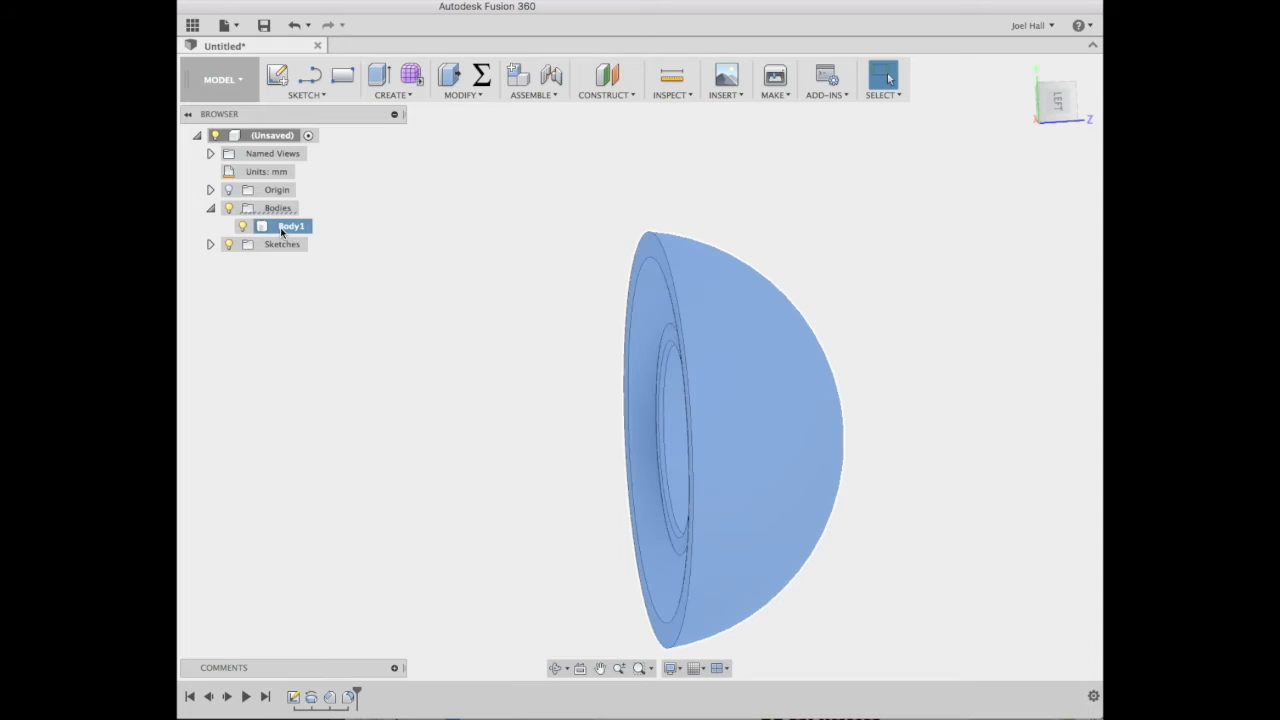
{"action": "right_click", "coordinate": [290, 224]}
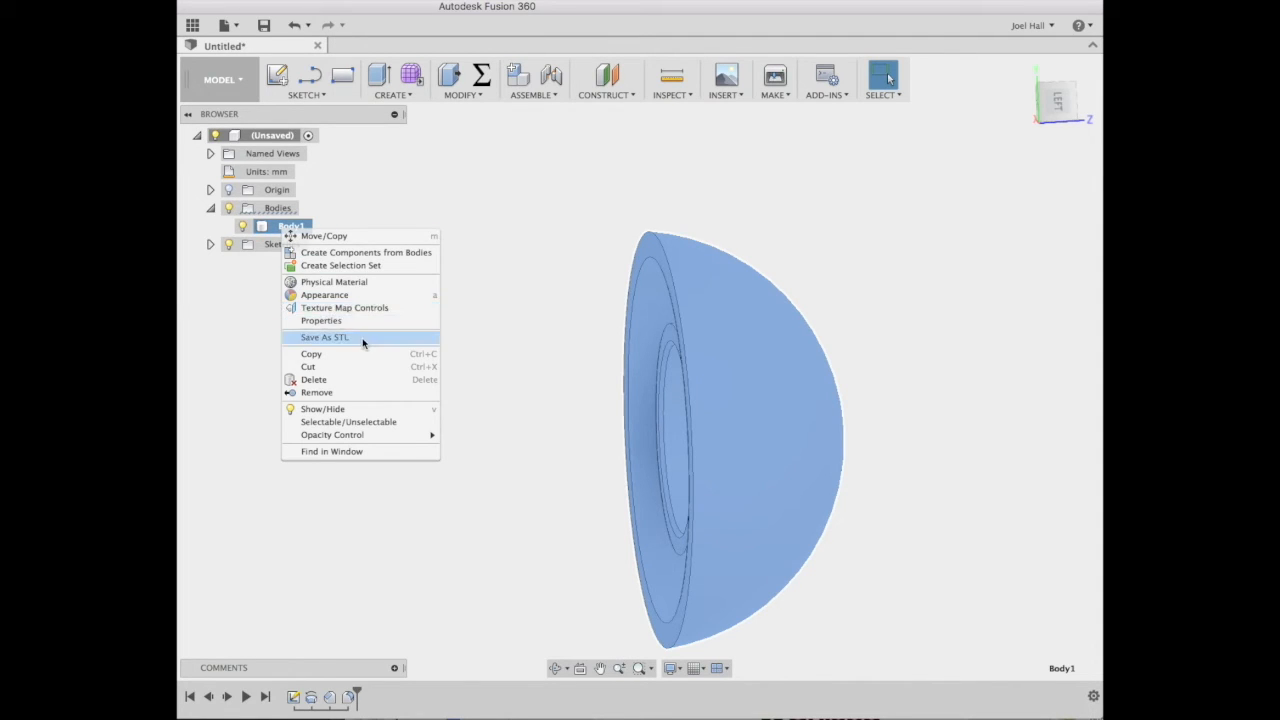
{"action": "left_click", "coordinate": [324, 336]}
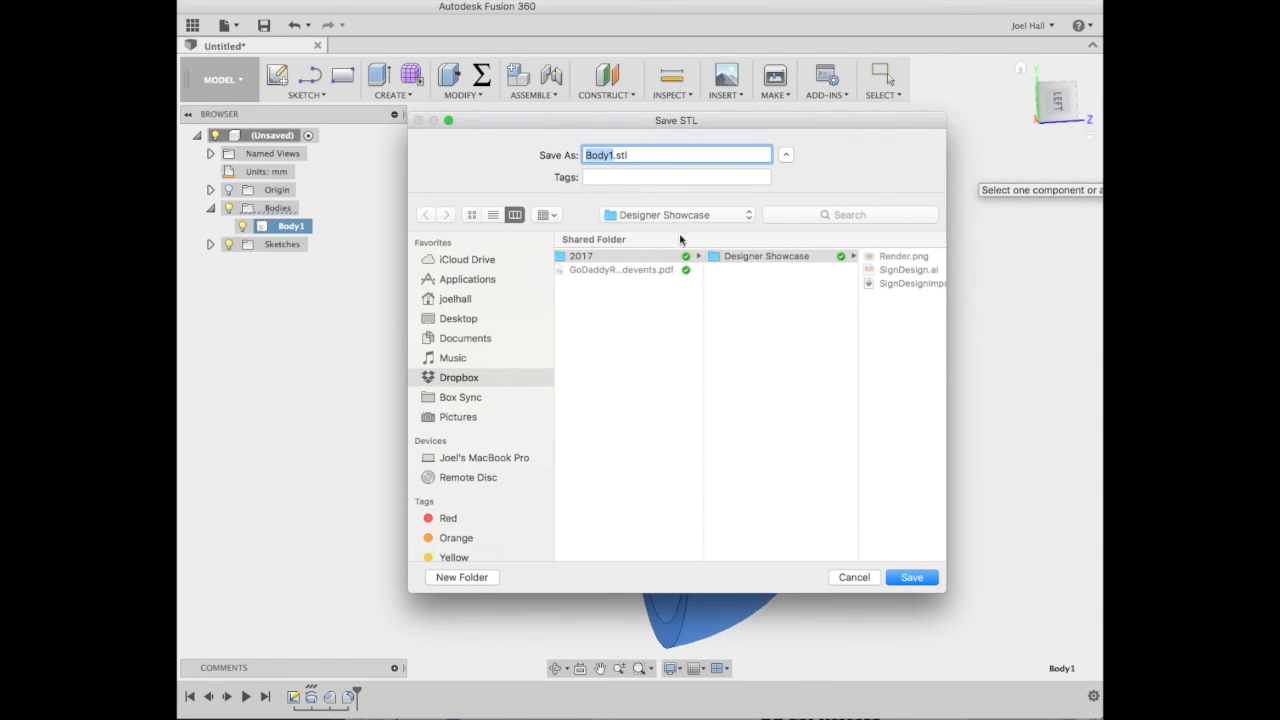
Point the Body1.stl save dialog at the Desktop folder.
{"action": "left_click", "coordinate": [458, 318]}
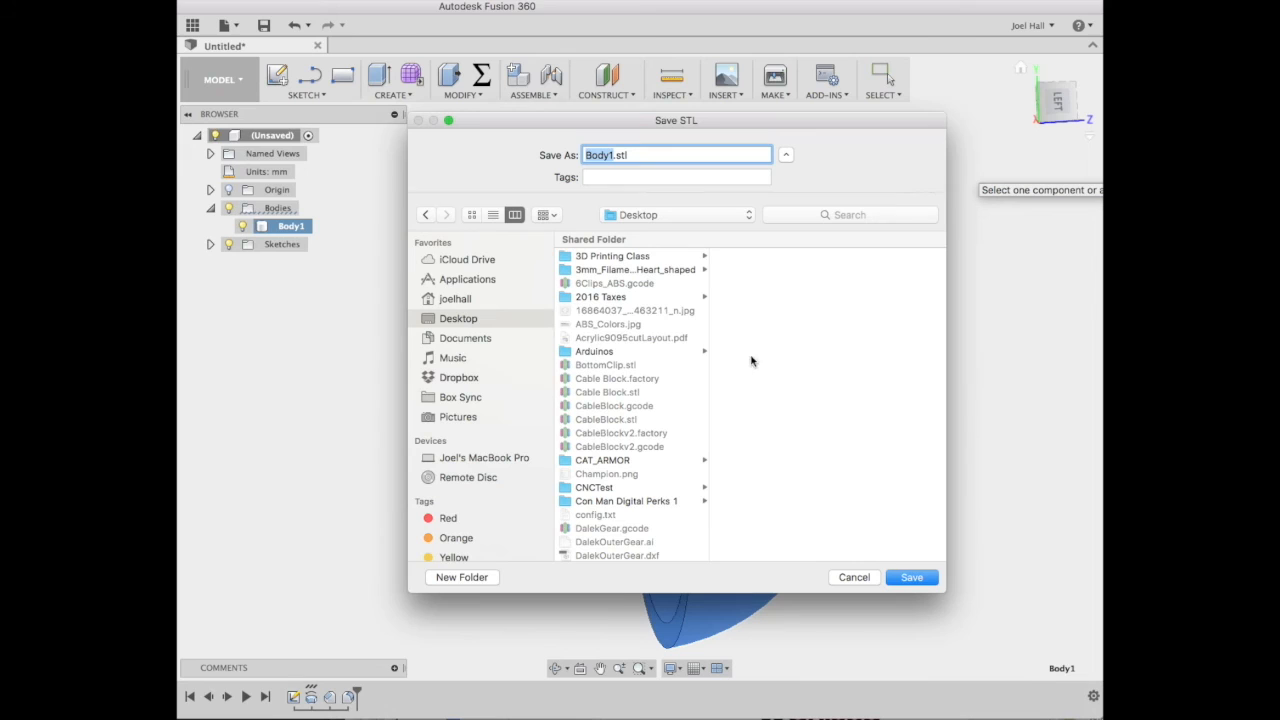
{"action": "mouse_move", "coordinate": [850, 512]}
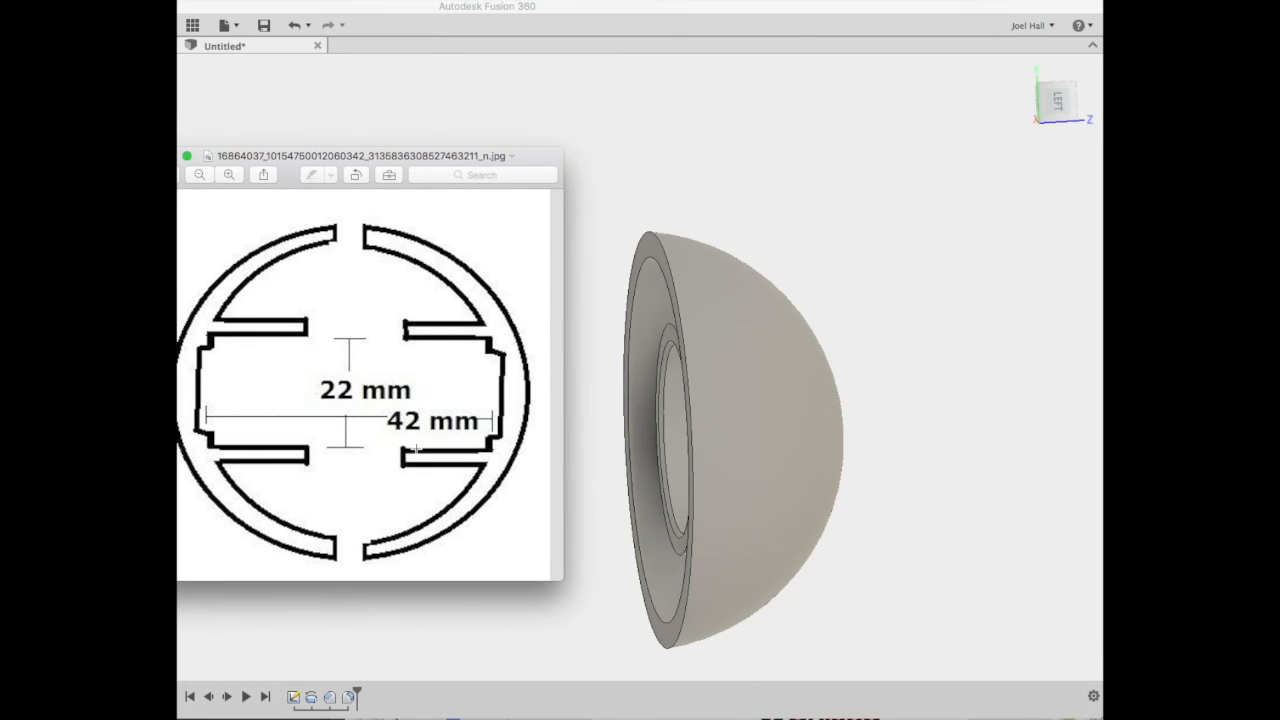
{"action": "mouse_move", "coordinate": [622, 394]}
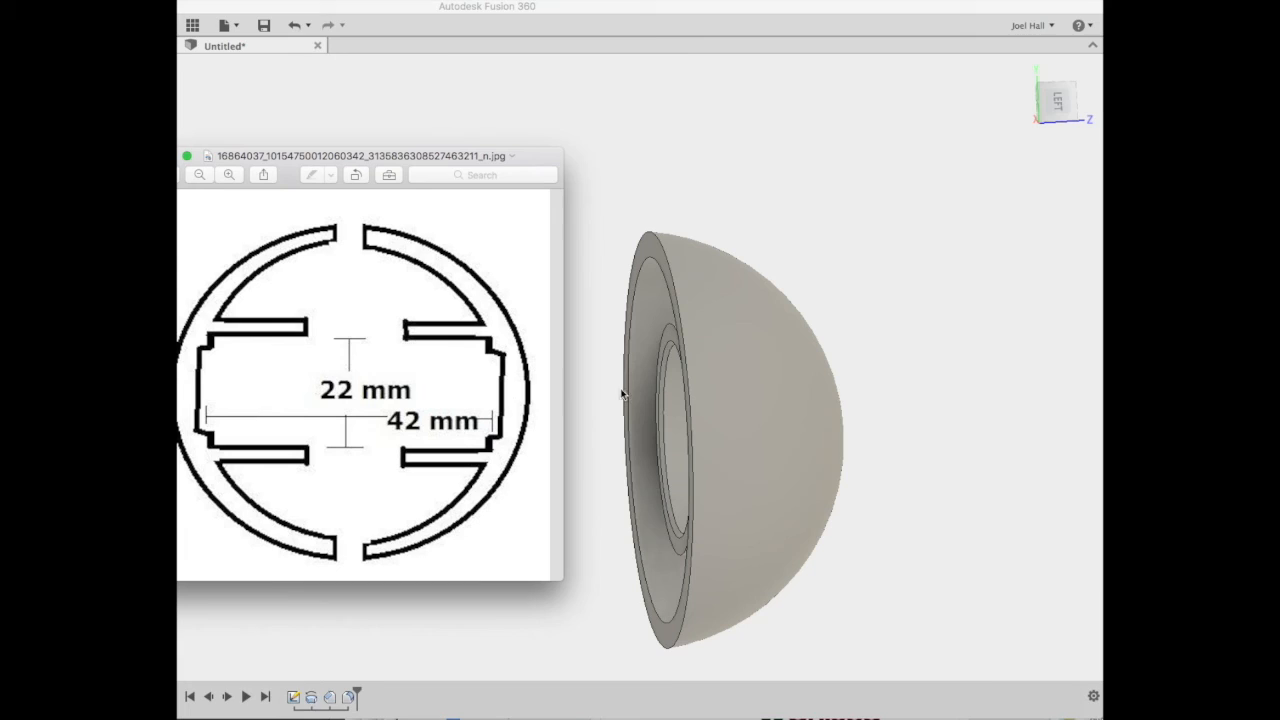
{"action": "mouse_move", "coordinate": [1014, 144]}
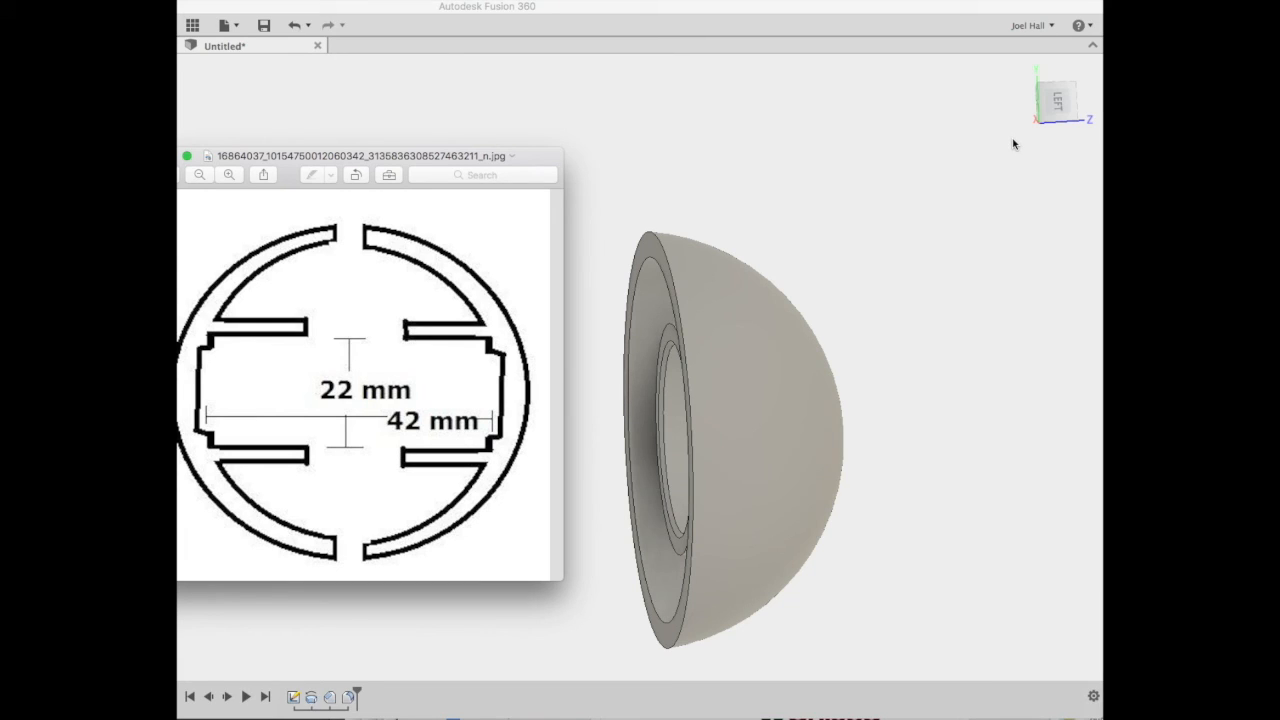